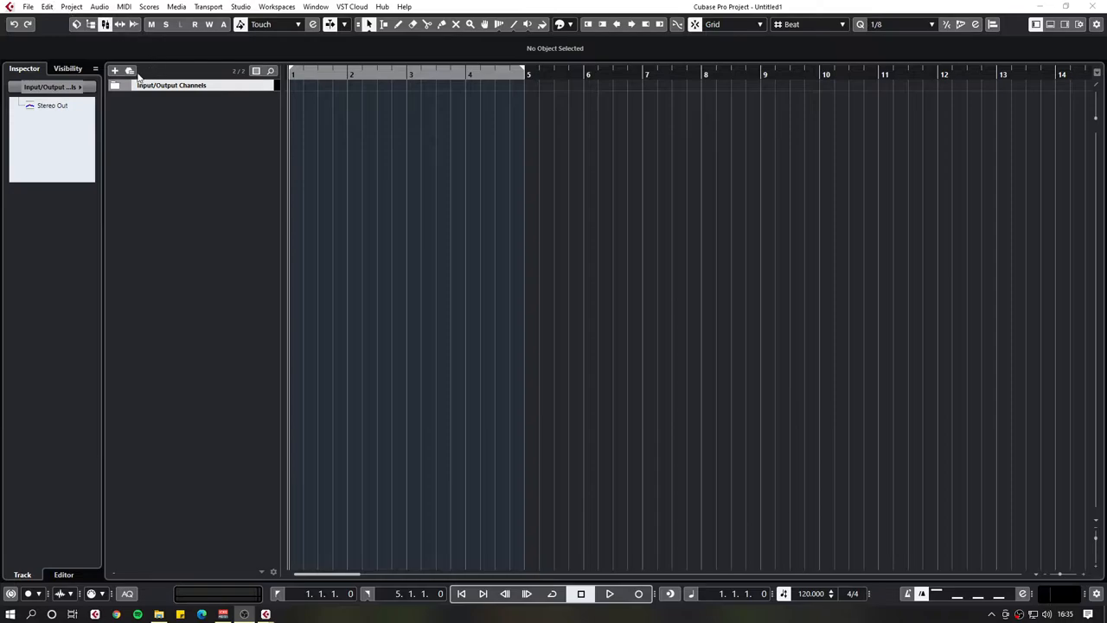
Add a Chord track from the More Tracks section of the Add Track dialog.
{"action": "left_click", "coordinate": [114, 70]}
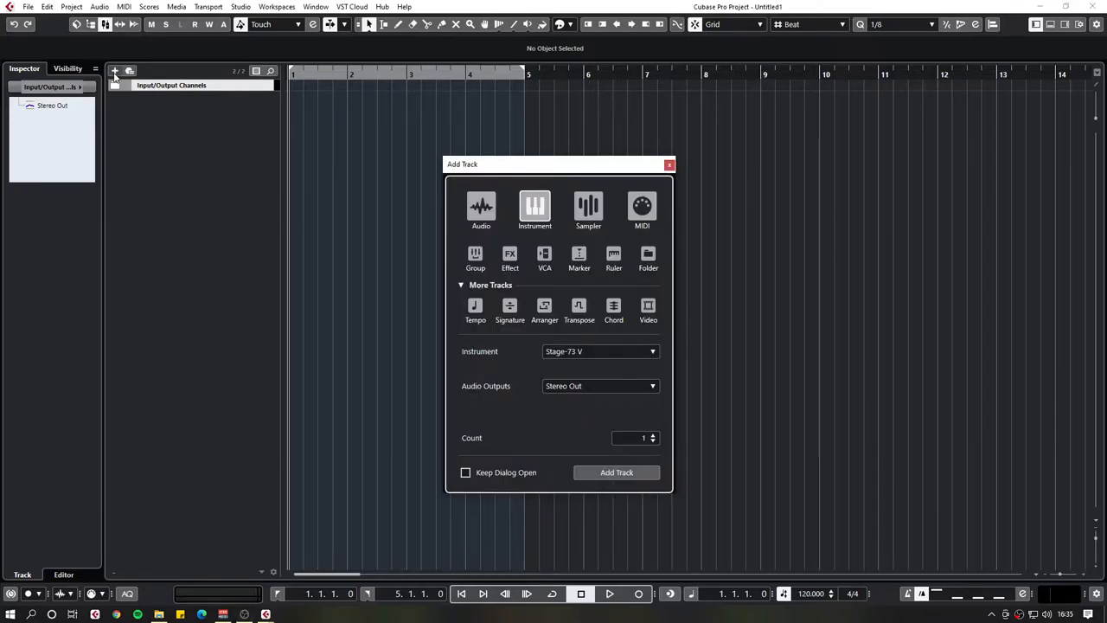
{"action": "left_click", "coordinate": [481, 208]}
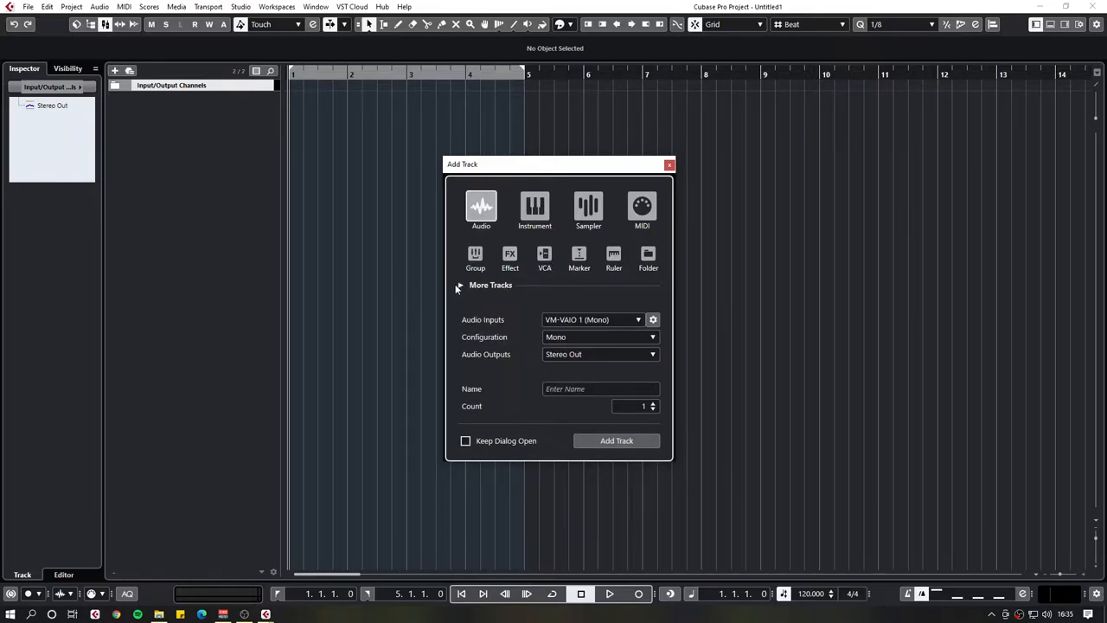
{"action": "left_click", "coordinate": [461, 284]}
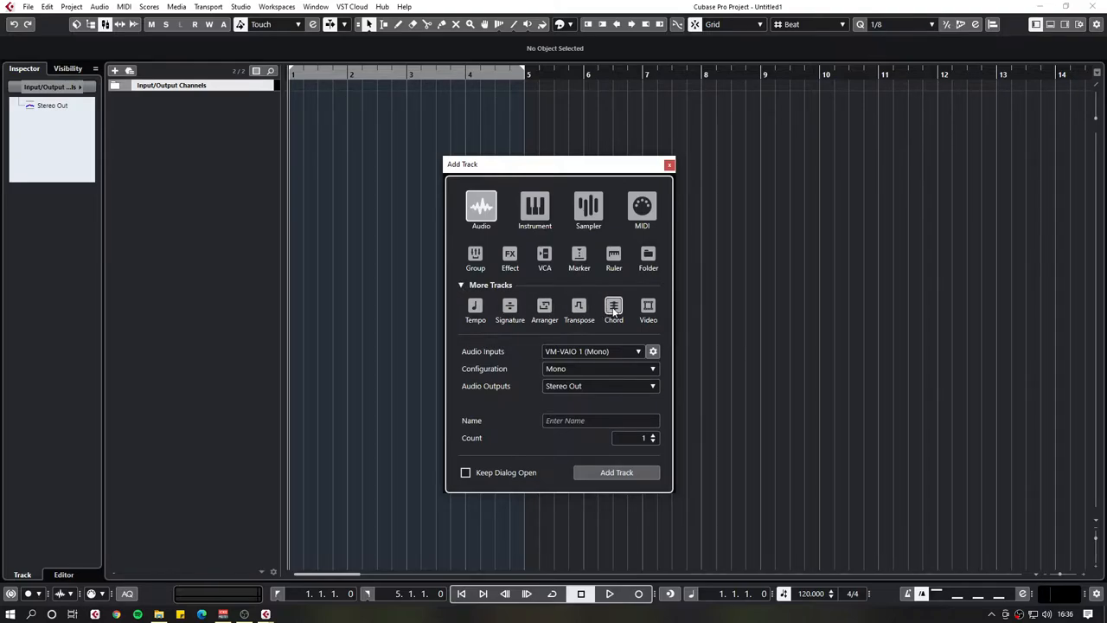
{"action": "left_click", "coordinate": [613, 309]}
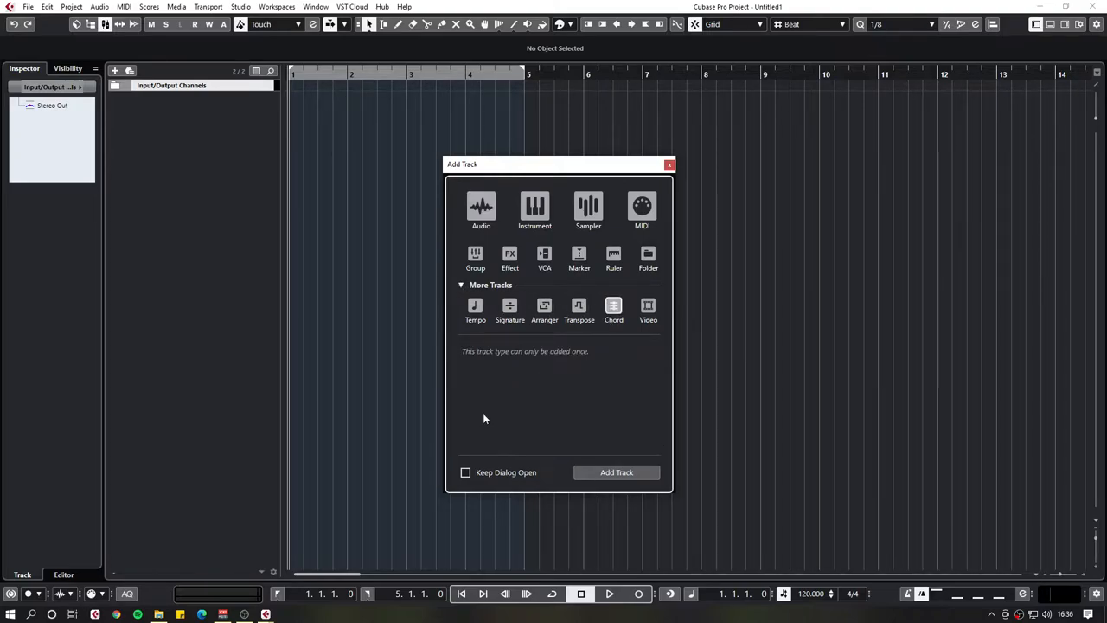
{"action": "left_click", "coordinate": [616, 472]}
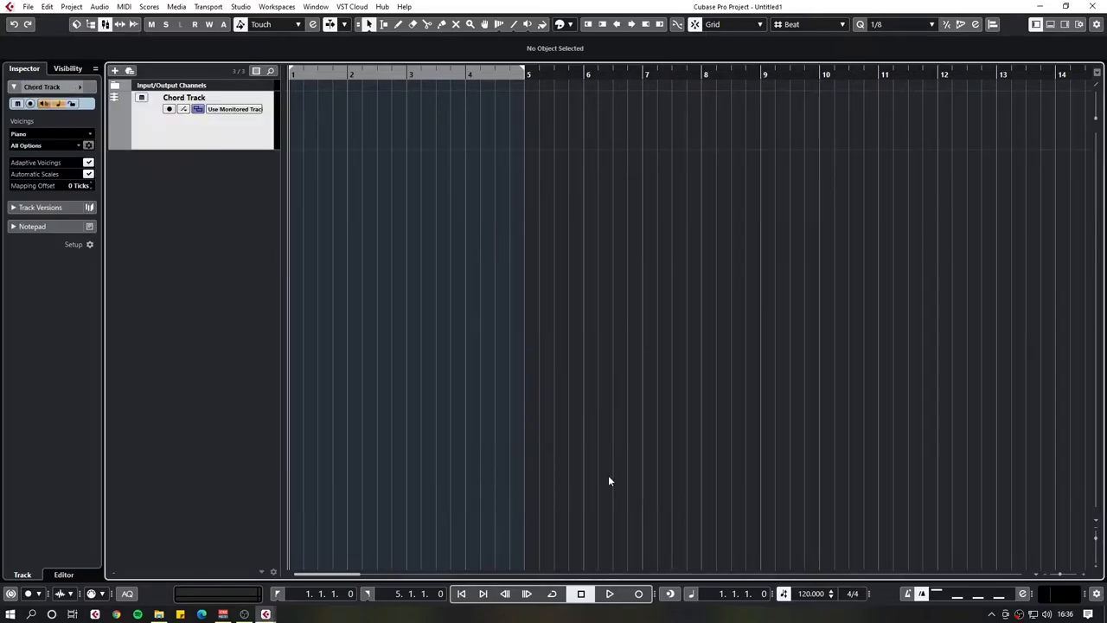
{"action": "mouse_move", "coordinate": [286, 131]}
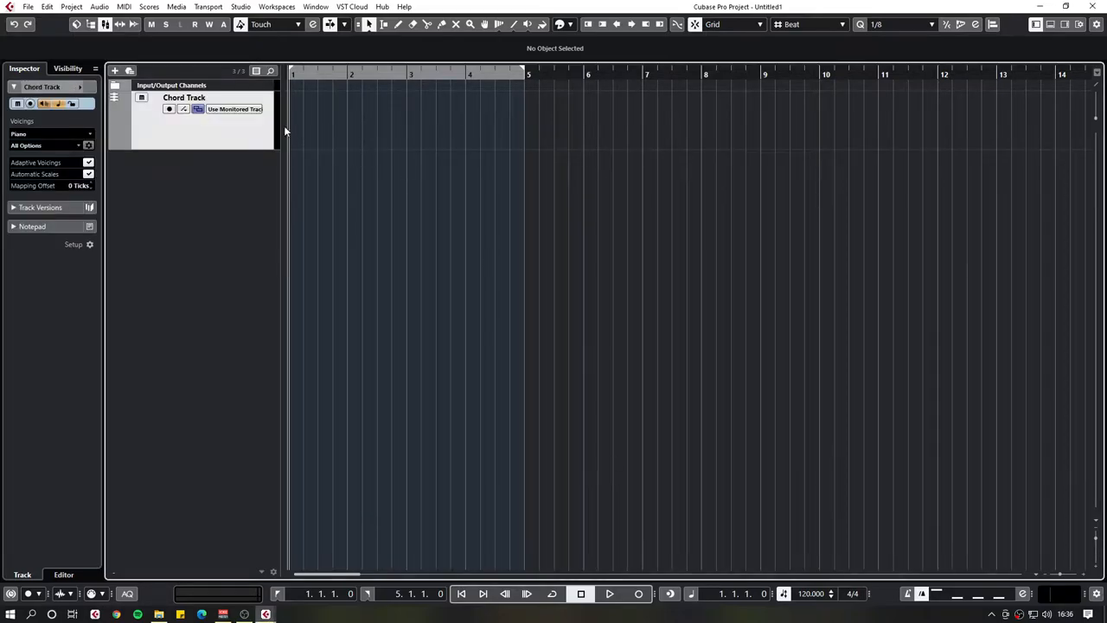
{"action": "mouse_move", "coordinate": [198, 147]}
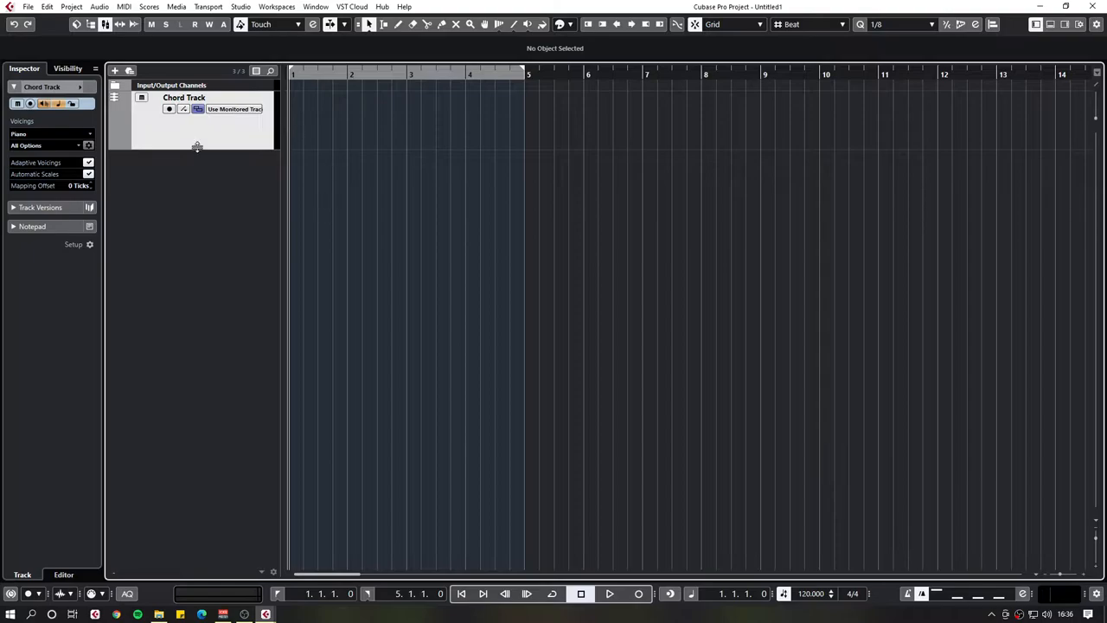
{"action": "mouse_move", "coordinate": [241, 144]}
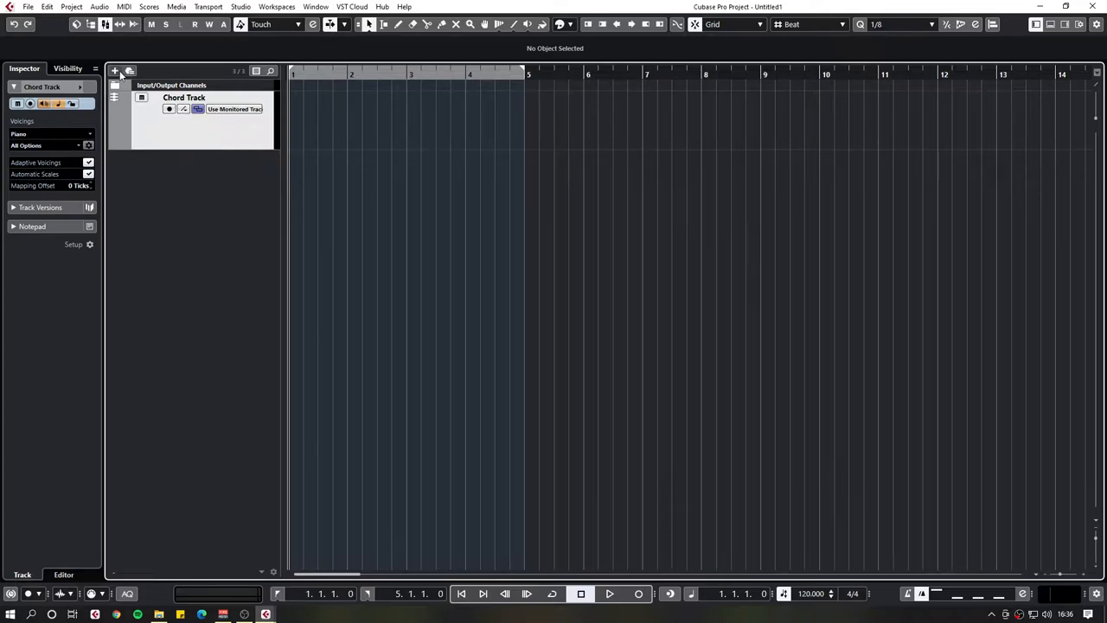
Add an Instrument track with Stage-73 V beneath the chord track.
{"action": "left_click", "coordinate": [115, 71]}
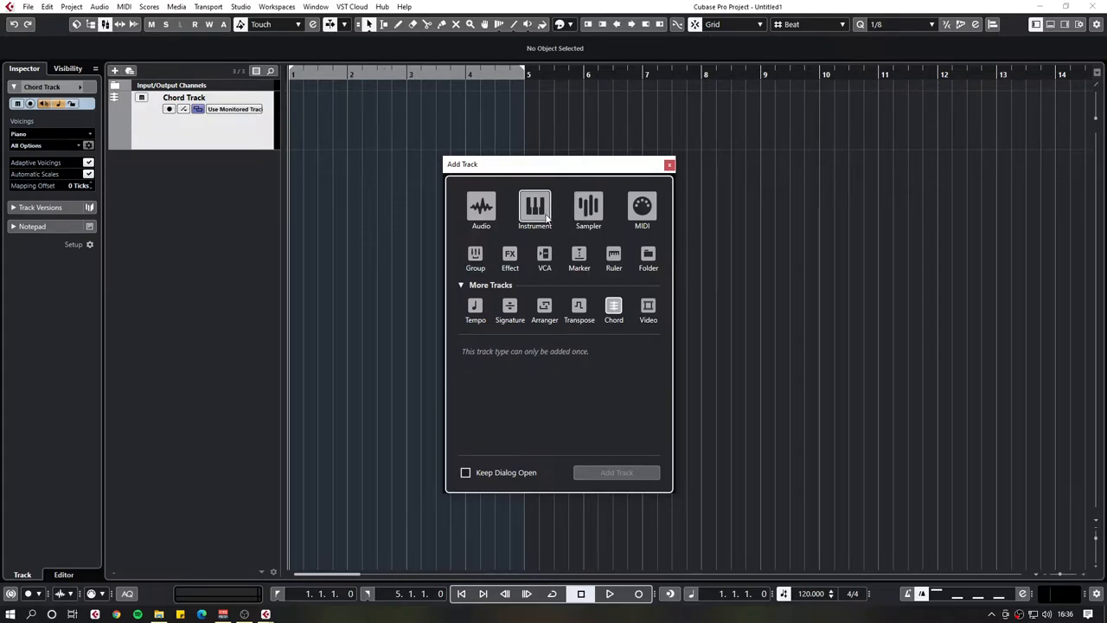
{"action": "left_click", "coordinate": [535, 208]}
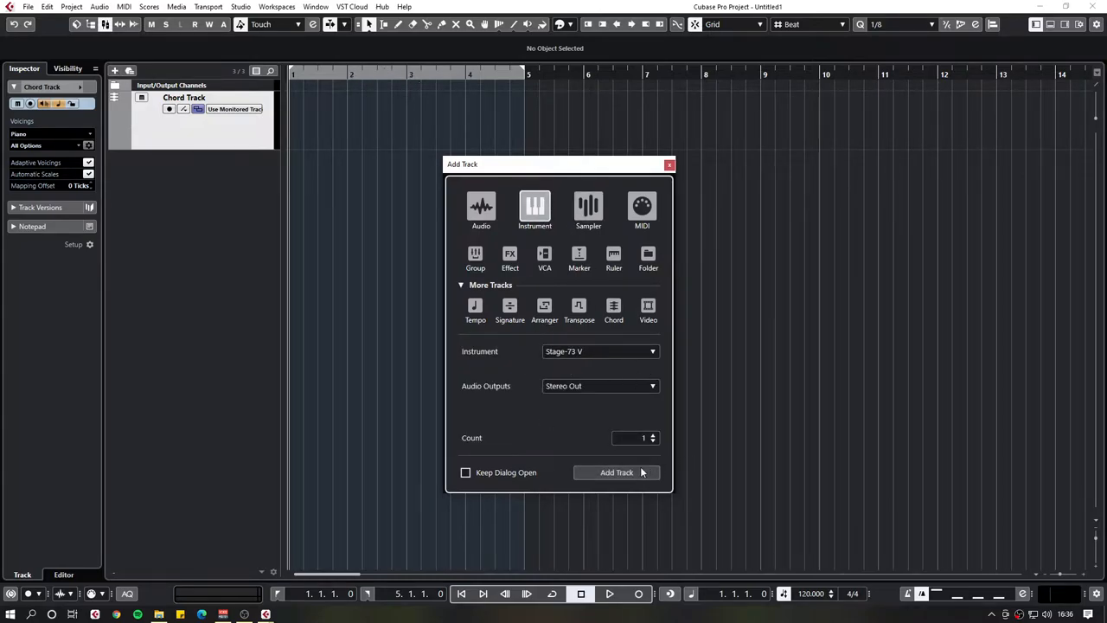
{"action": "left_click", "coordinate": [617, 471]}
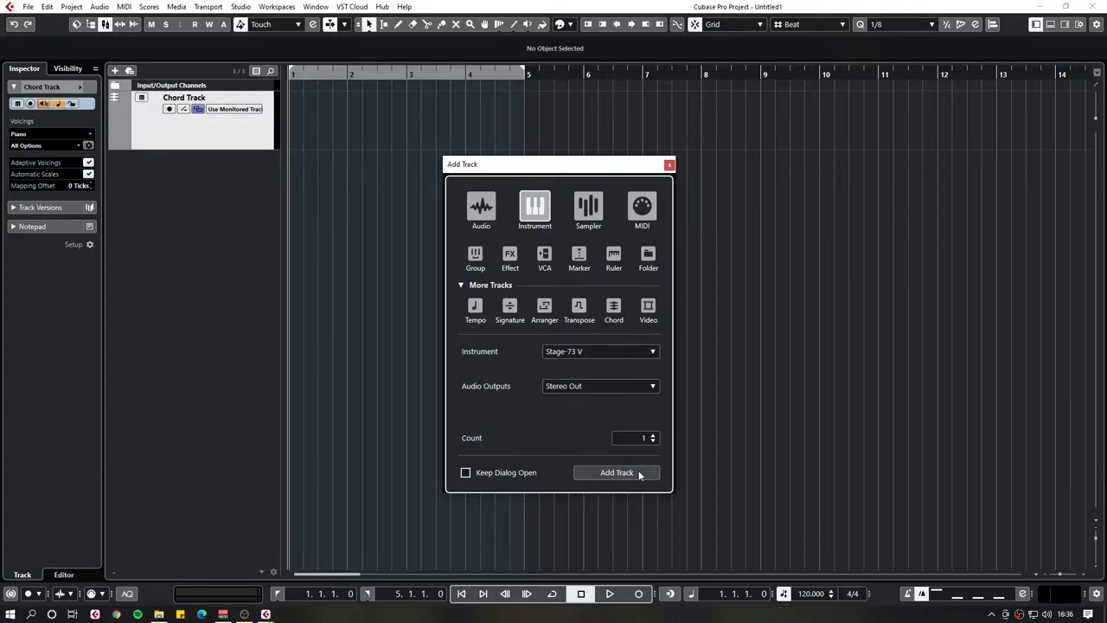
{"action": "left_click", "coordinate": [616, 473]}
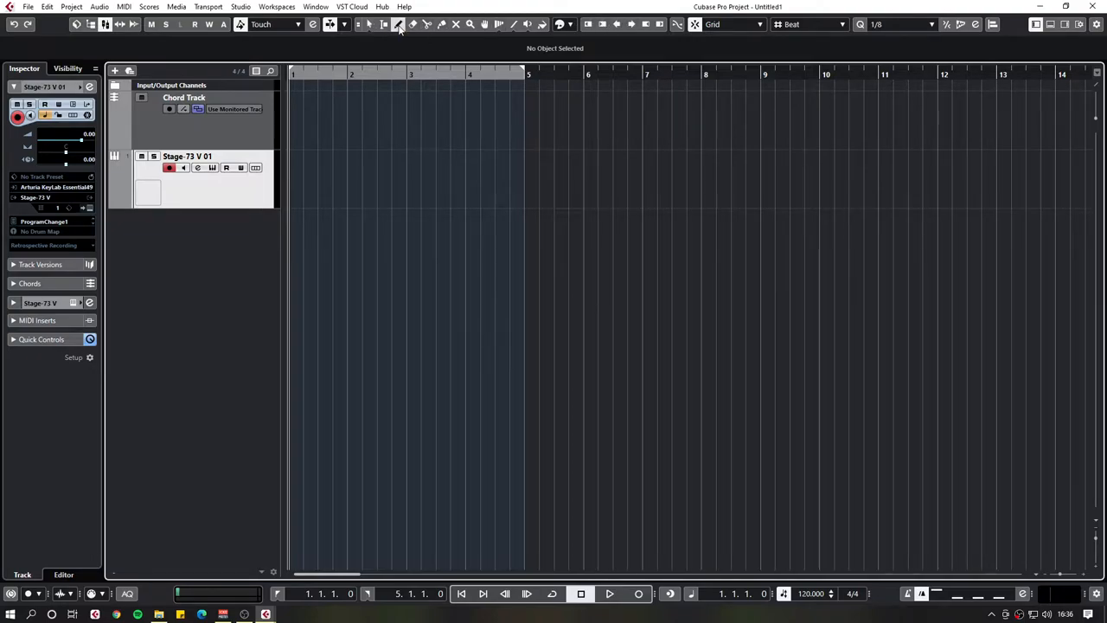
With the Draw tool, place empty chord events in bars 1 through 4.
{"action": "left_click", "coordinate": [398, 23]}
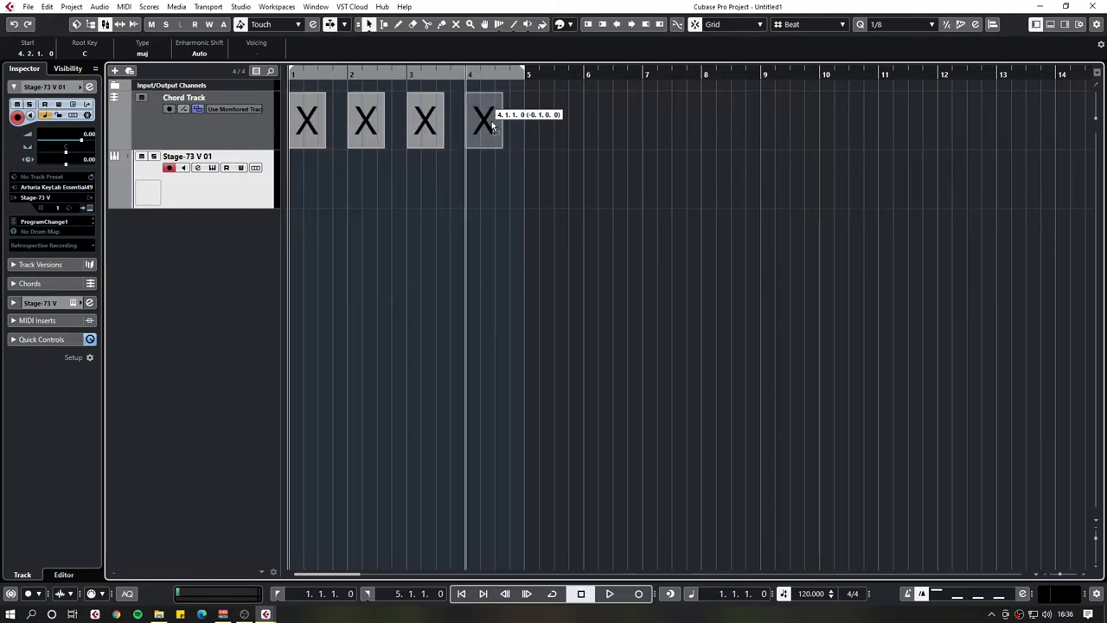
{"action": "left_click", "coordinate": [484, 120]}
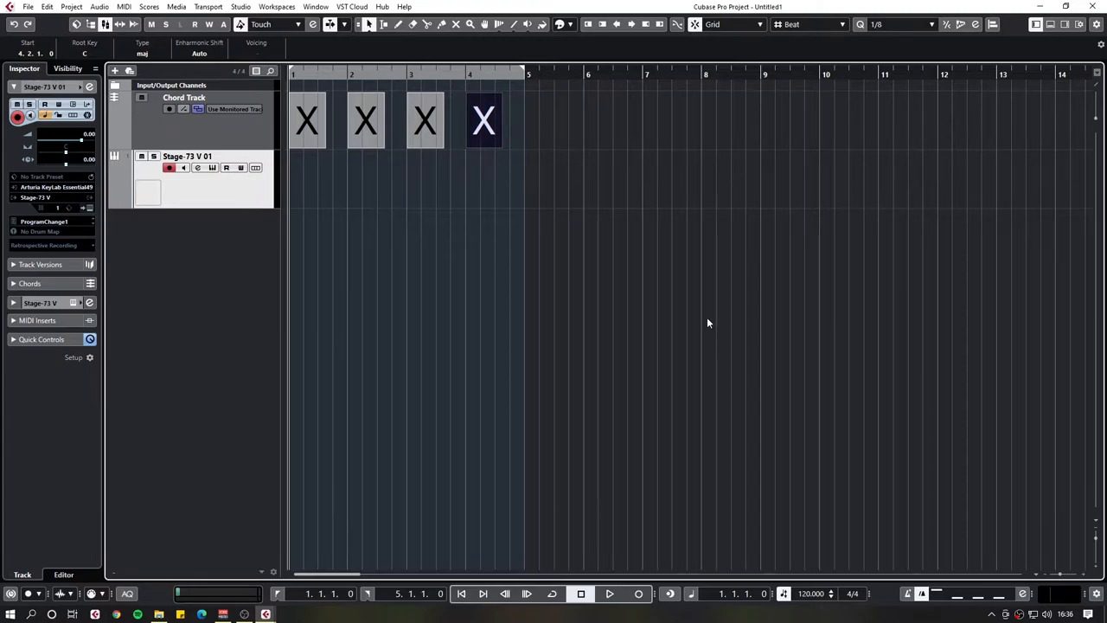
{"action": "mouse_move", "coordinate": [556, 197]}
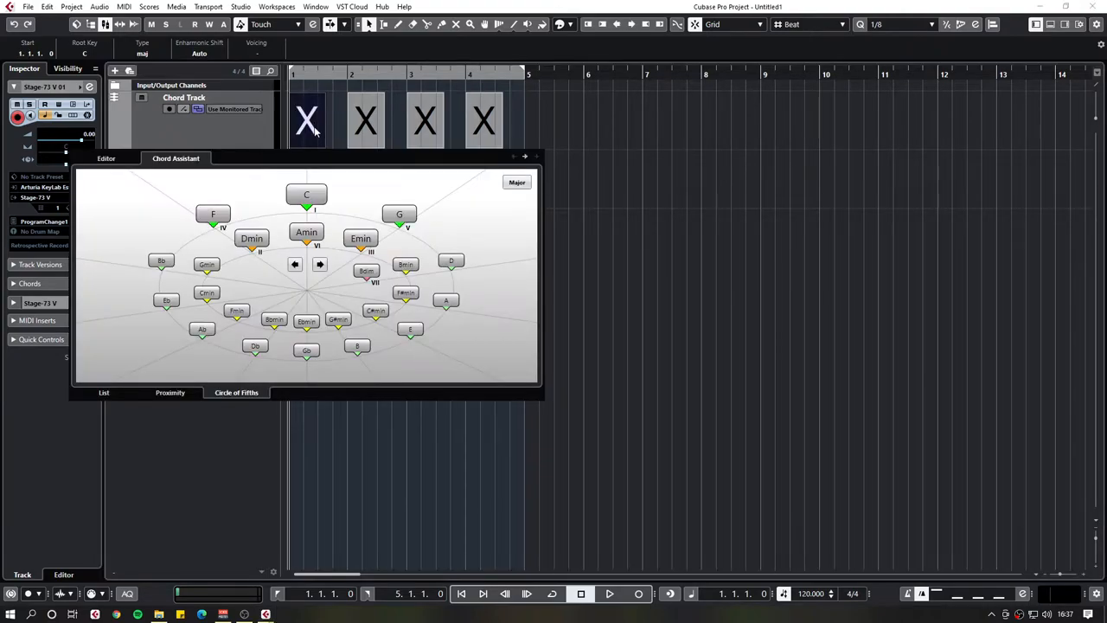
{"action": "mouse_move", "coordinate": [321, 154]}
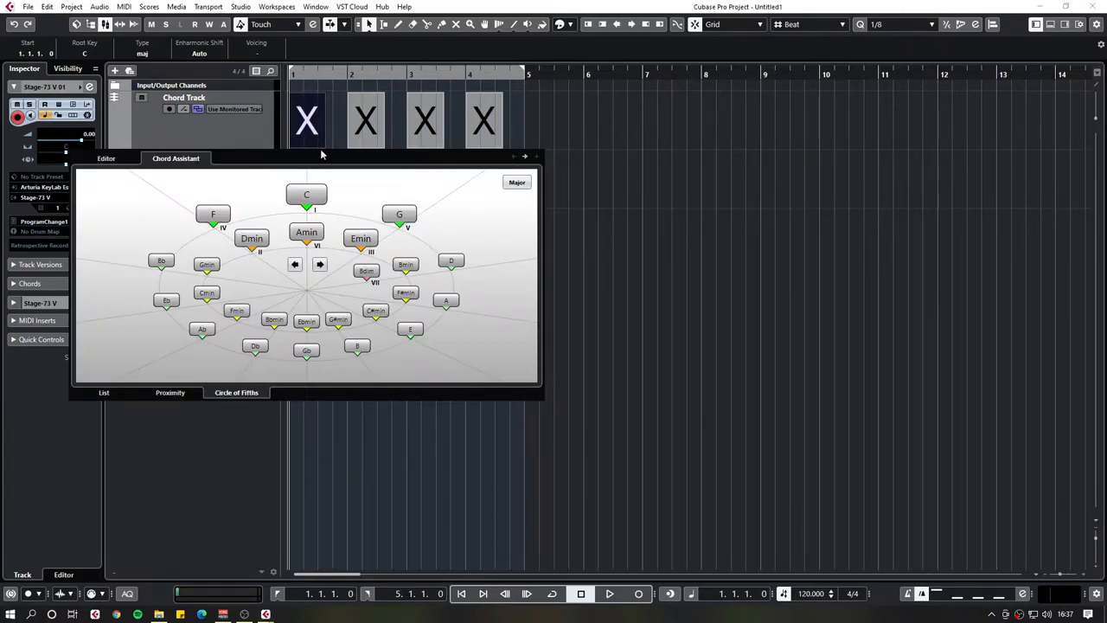
Set the first chord to C major, trying 7 and 9 tensions before removing them.
{"action": "left_click", "coordinate": [105, 158]}
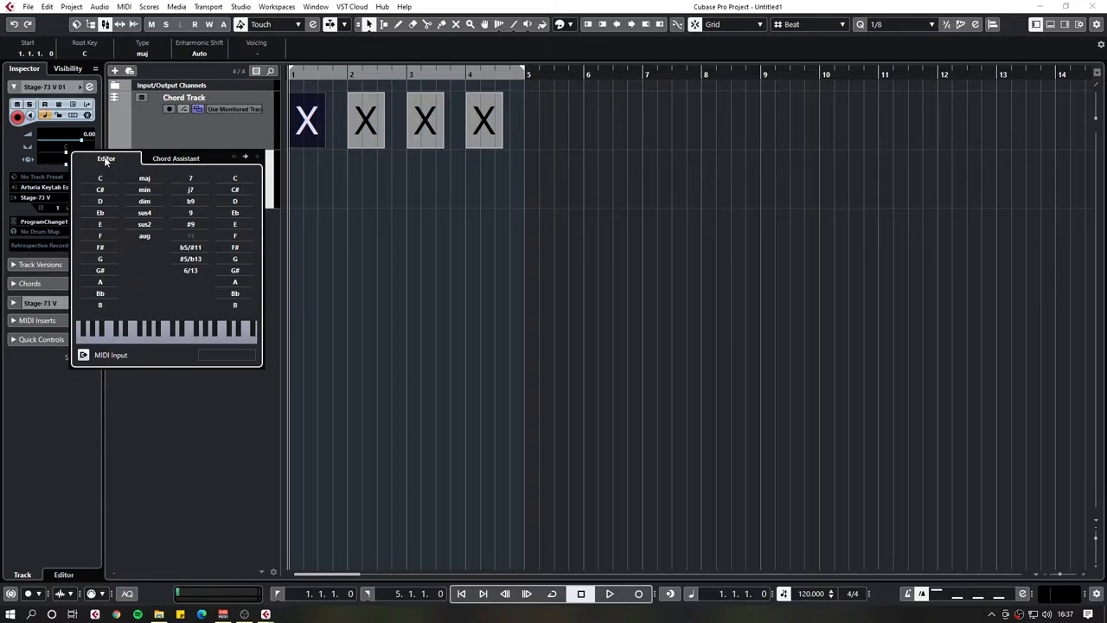
{"action": "mouse_move", "coordinate": [99, 179]}
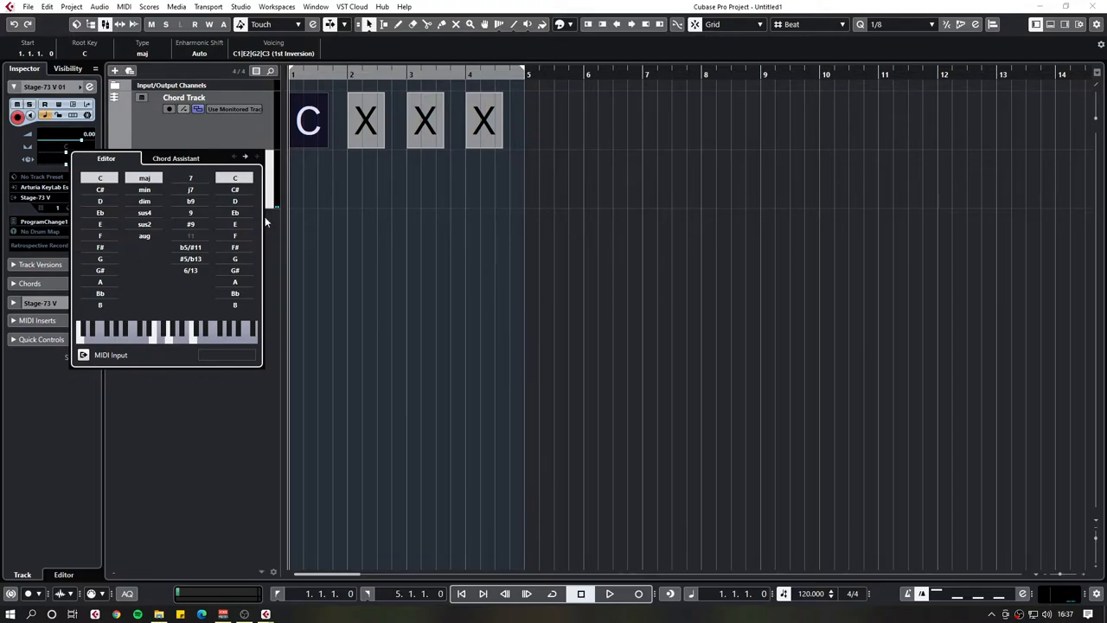
{"action": "left_click", "coordinate": [191, 178]}
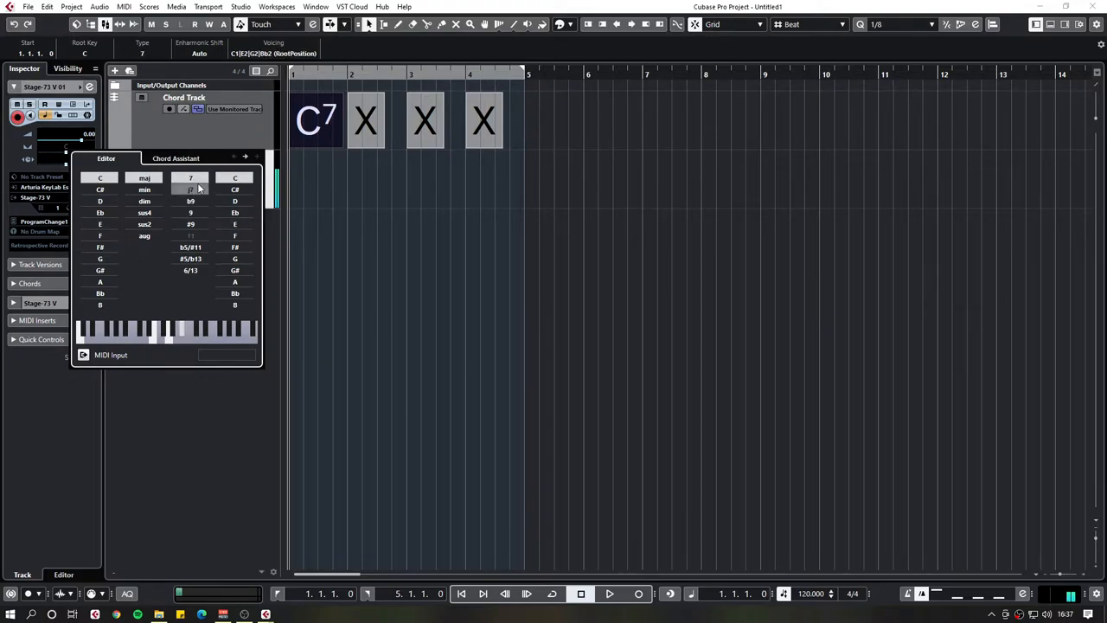
{"action": "left_click", "coordinate": [190, 212]}
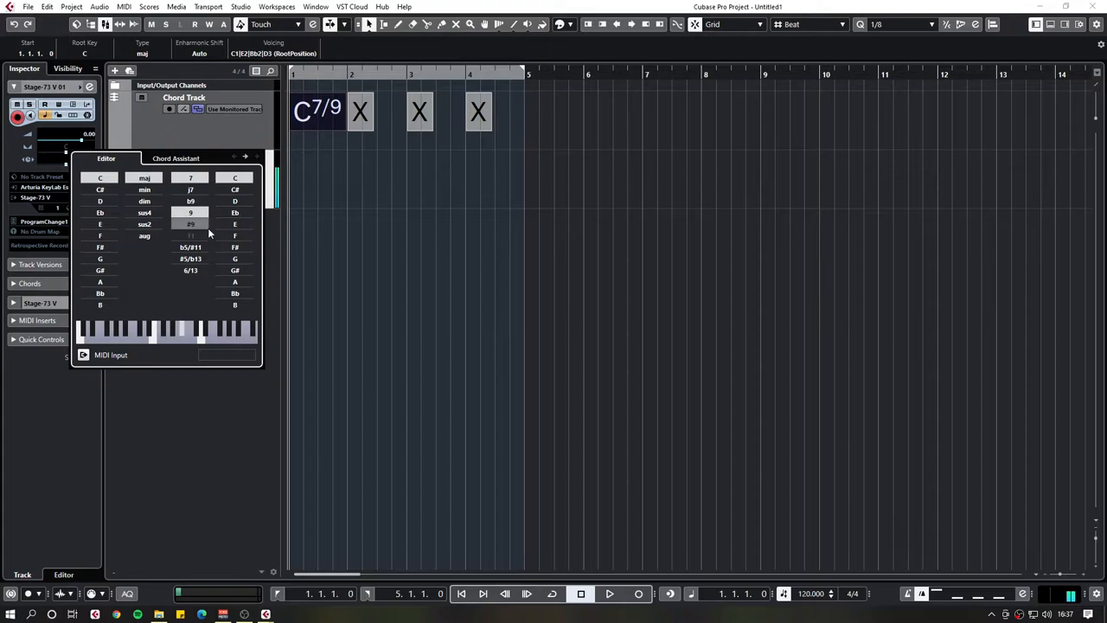
{"action": "left_click", "coordinate": [190, 213]}
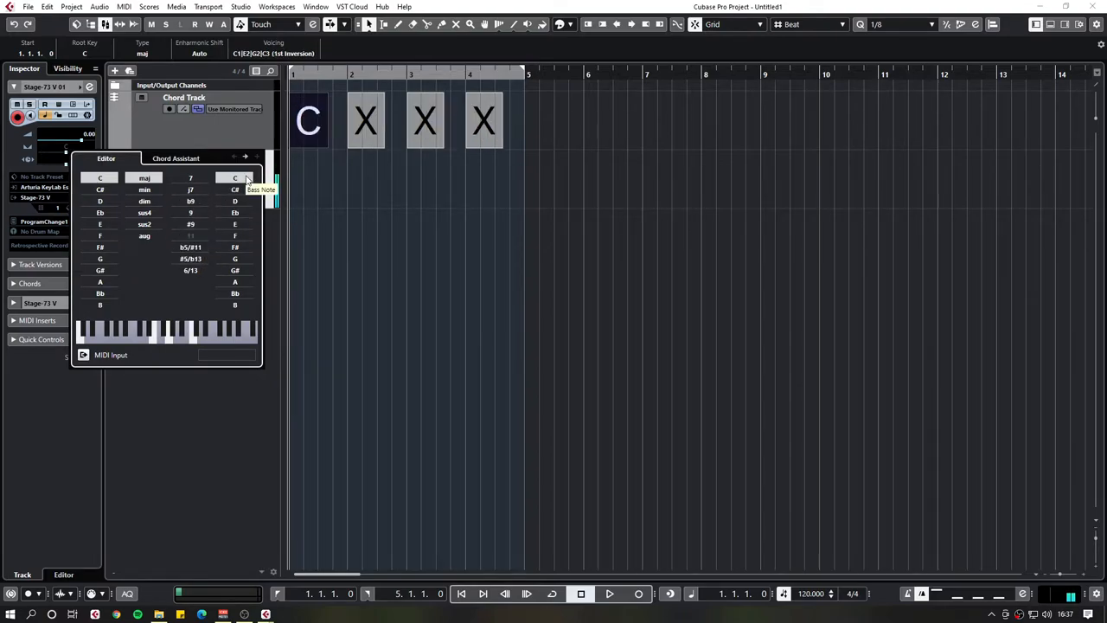
{"action": "mouse_move", "coordinate": [323, 179]}
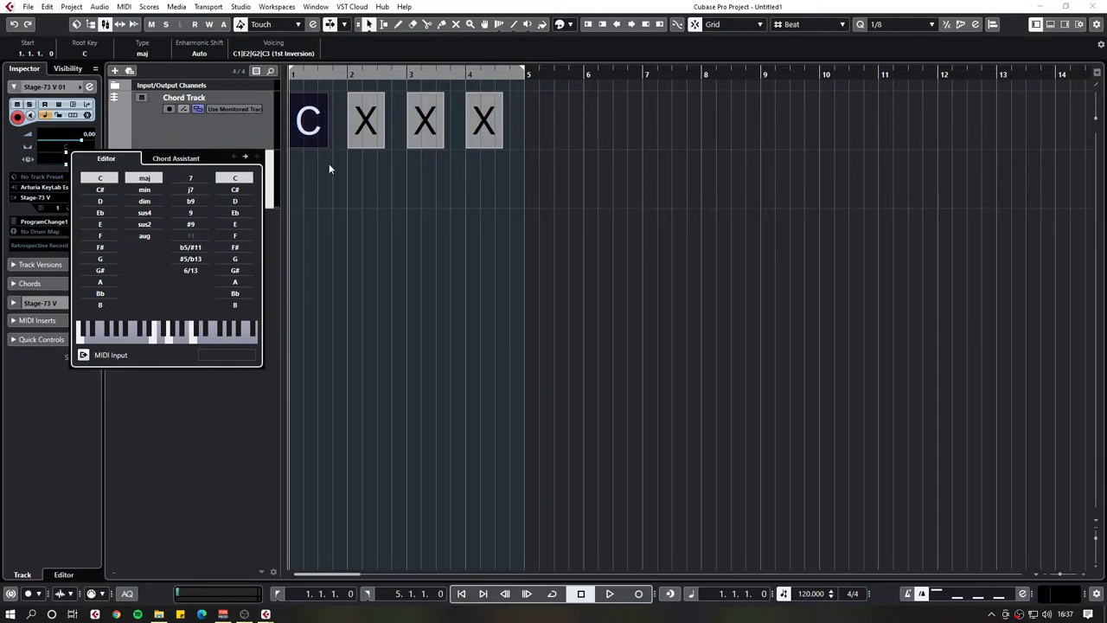
{"action": "mouse_move", "coordinate": [235, 160]}
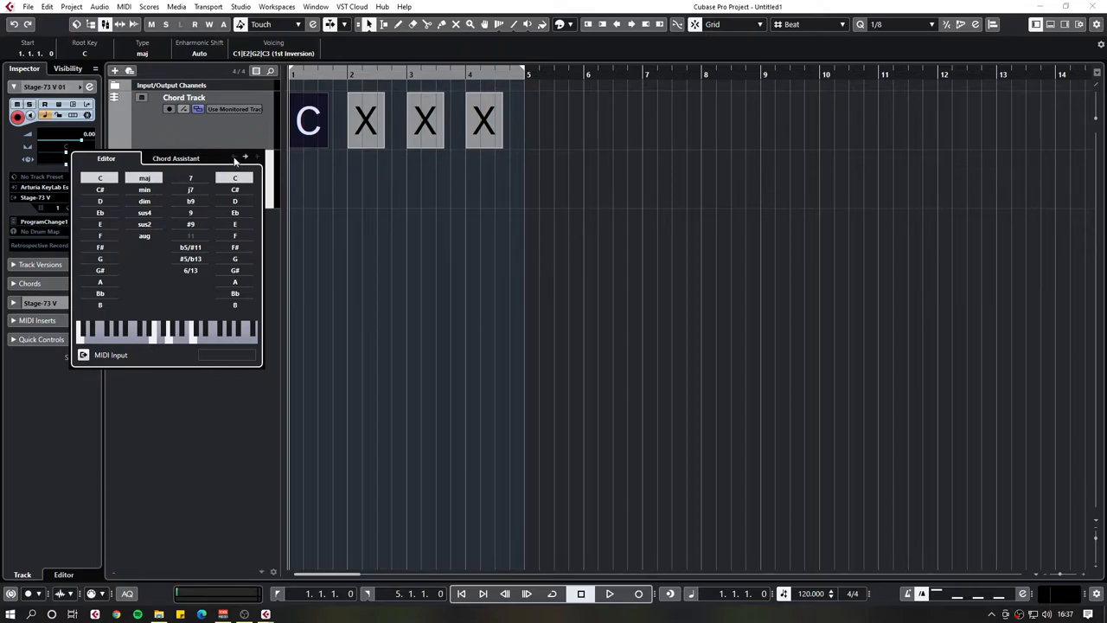
{"action": "mouse_move", "coordinate": [246, 158]}
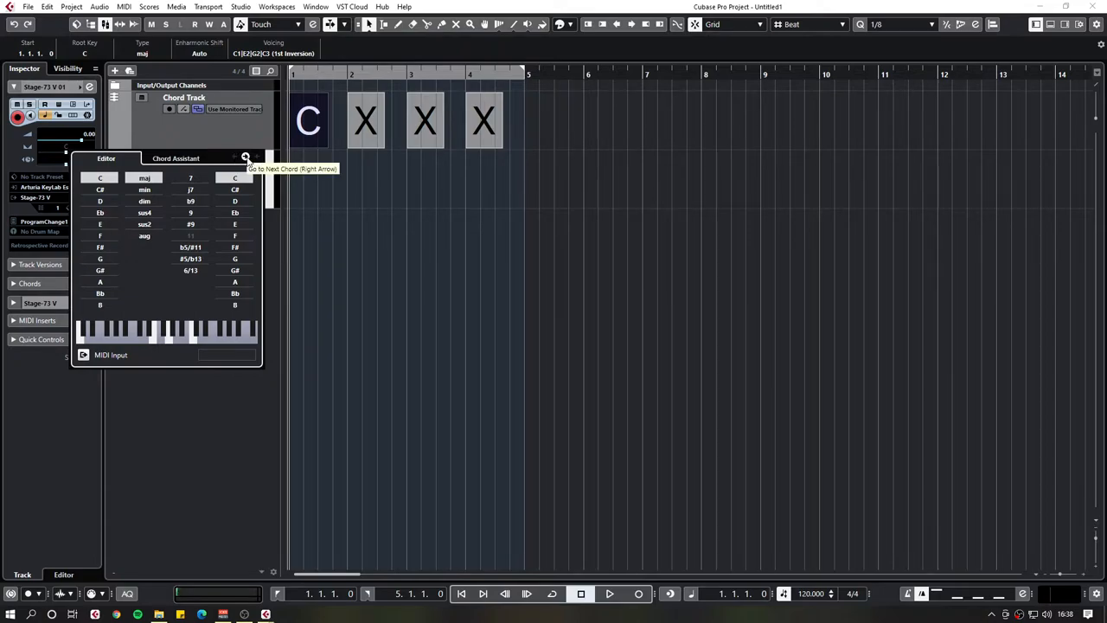
Step through chord events with the Chord Assistant, assigning F, Emin and G.
{"action": "left_click", "coordinate": [245, 157]}
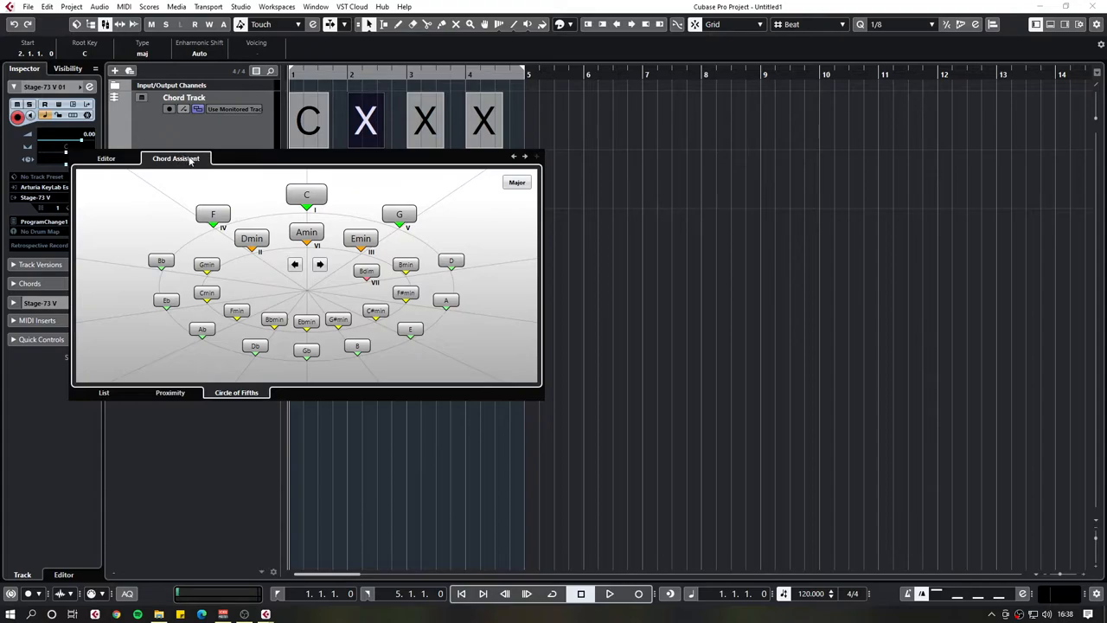
{"action": "mouse_move", "coordinate": [237, 426]}
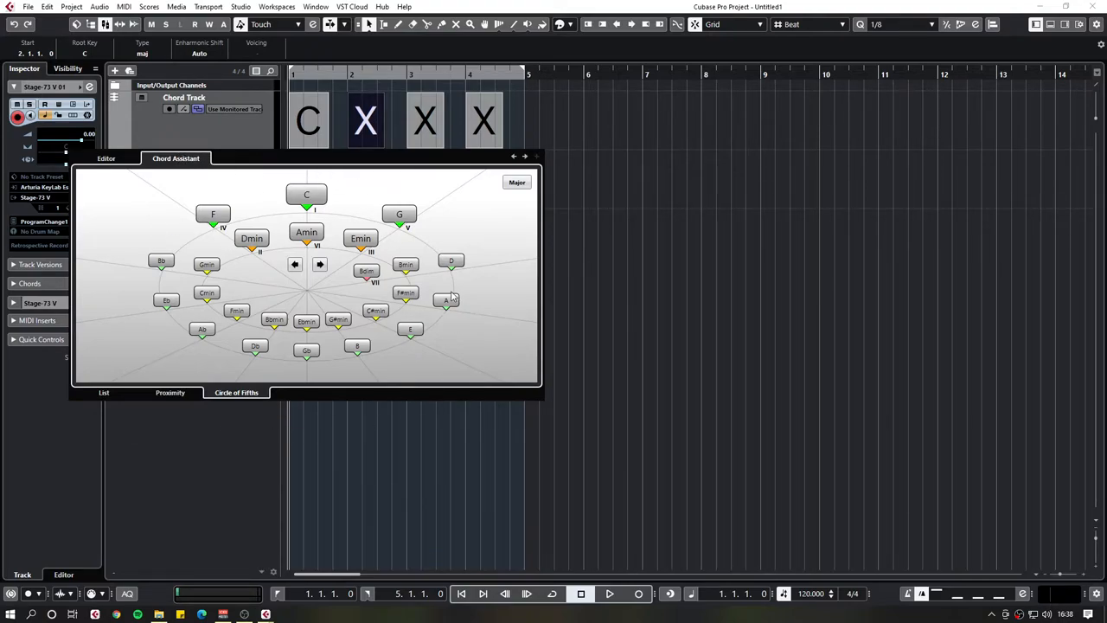
{"action": "mouse_move", "coordinate": [219, 344]}
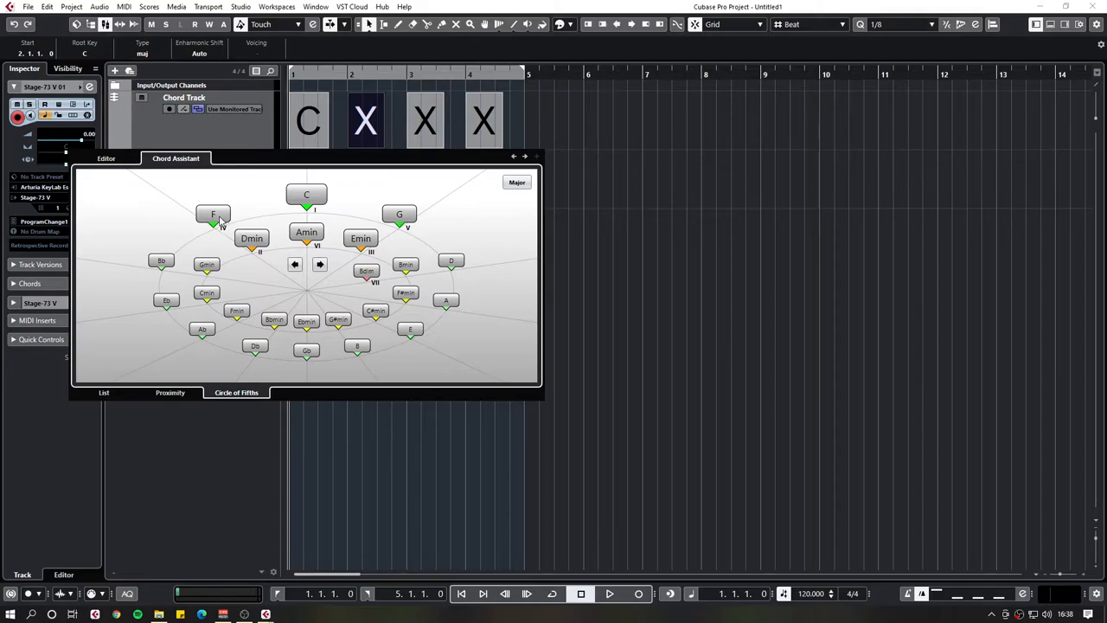
{"action": "mouse_move", "coordinate": [375, 231]}
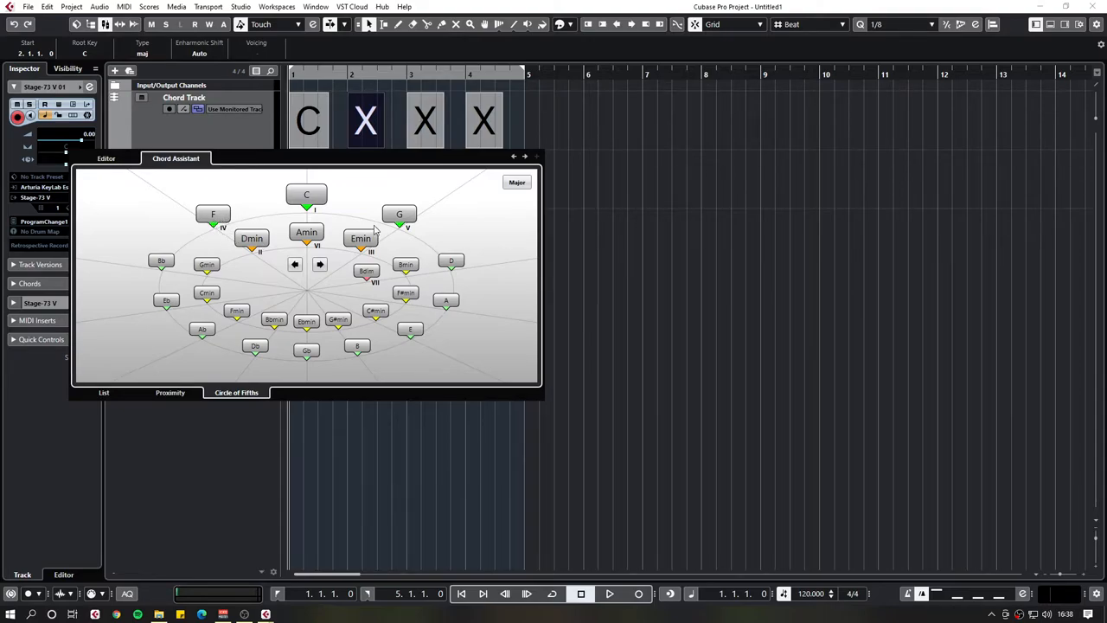
{"action": "mouse_move", "coordinate": [240, 225]}
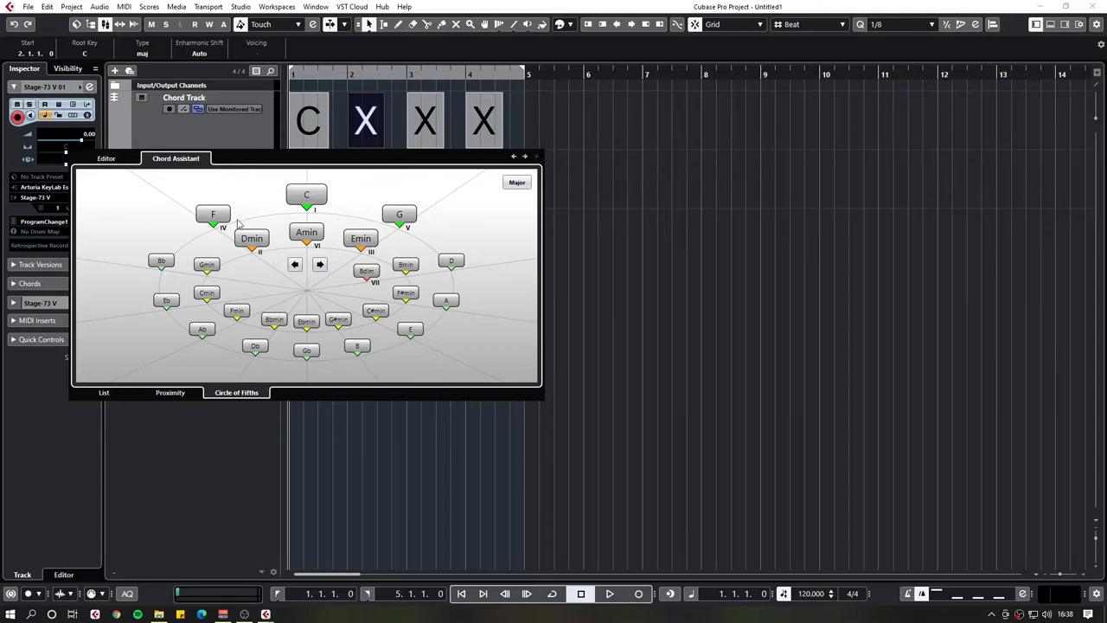
{"action": "mouse_move", "coordinate": [361, 209]}
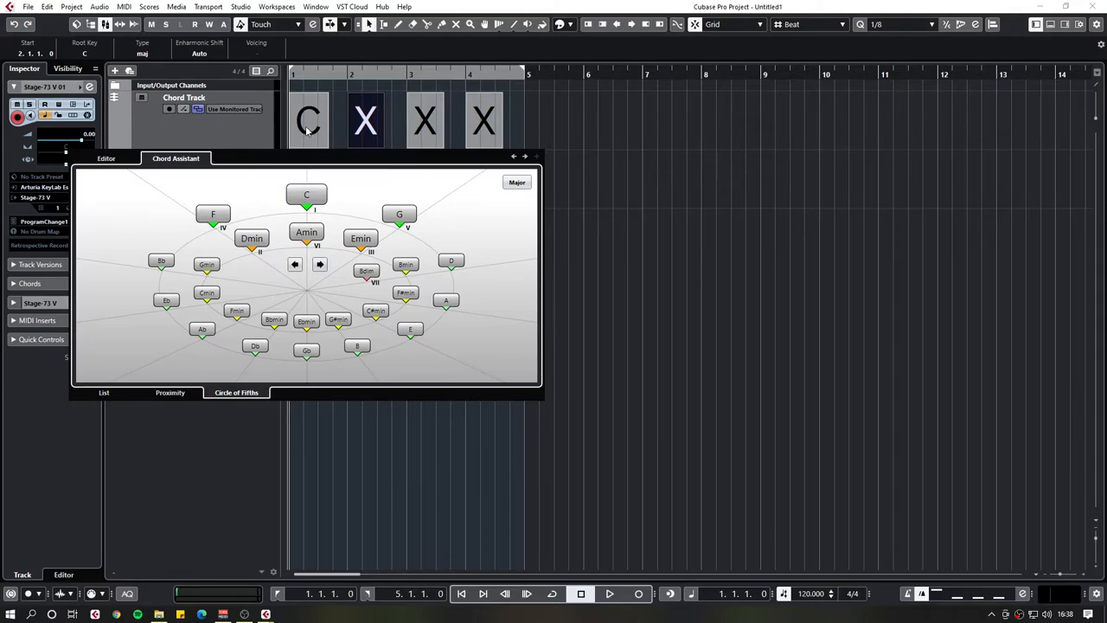
{"action": "mouse_move", "coordinate": [424, 170]}
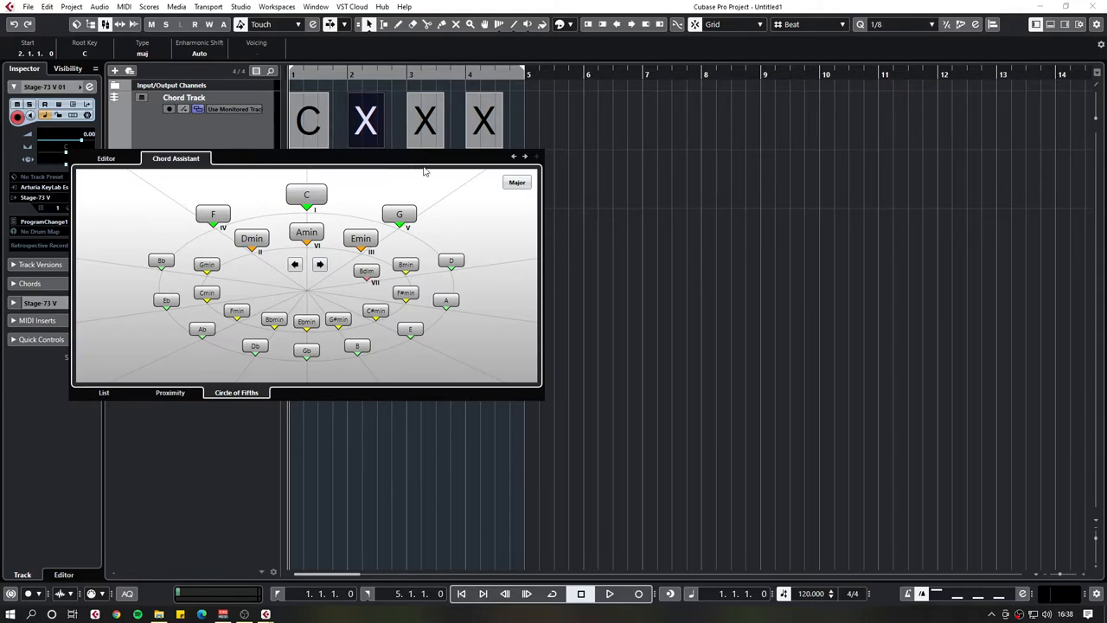
{"action": "mouse_move", "coordinate": [238, 220]}
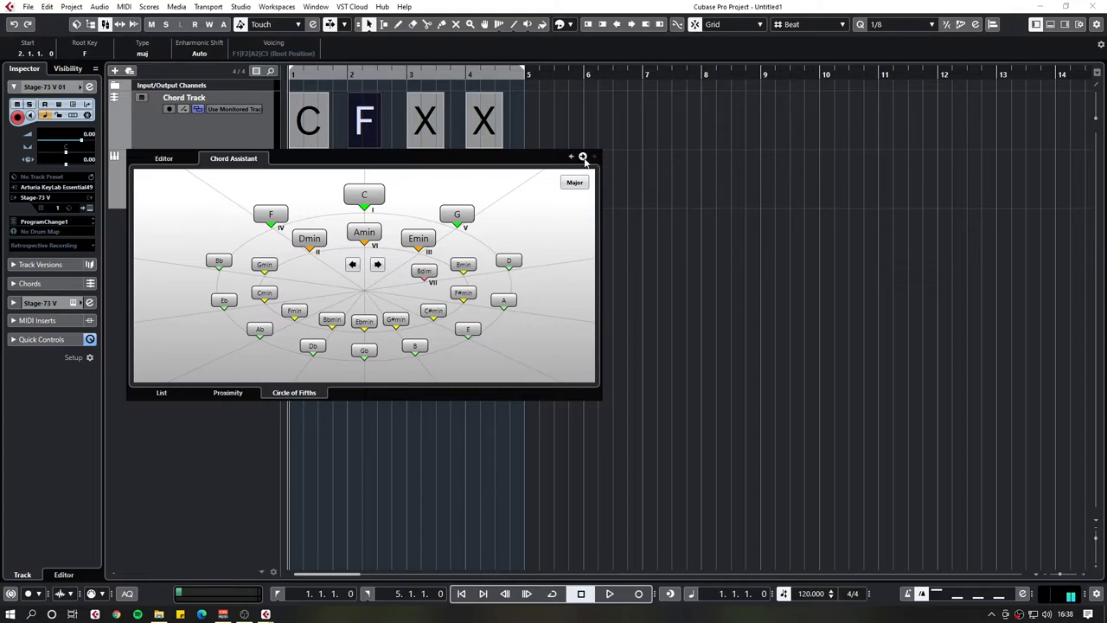
{"action": "left_click", "coordinate": [424, 120]}
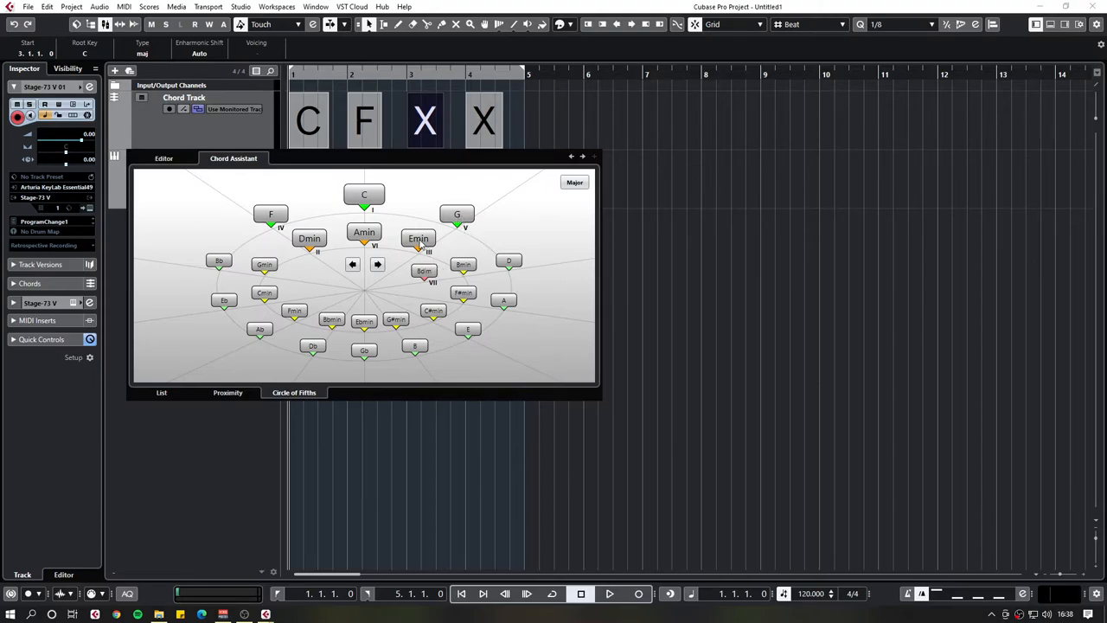
{"action": "left_click", "coordinate": [418, 238]}
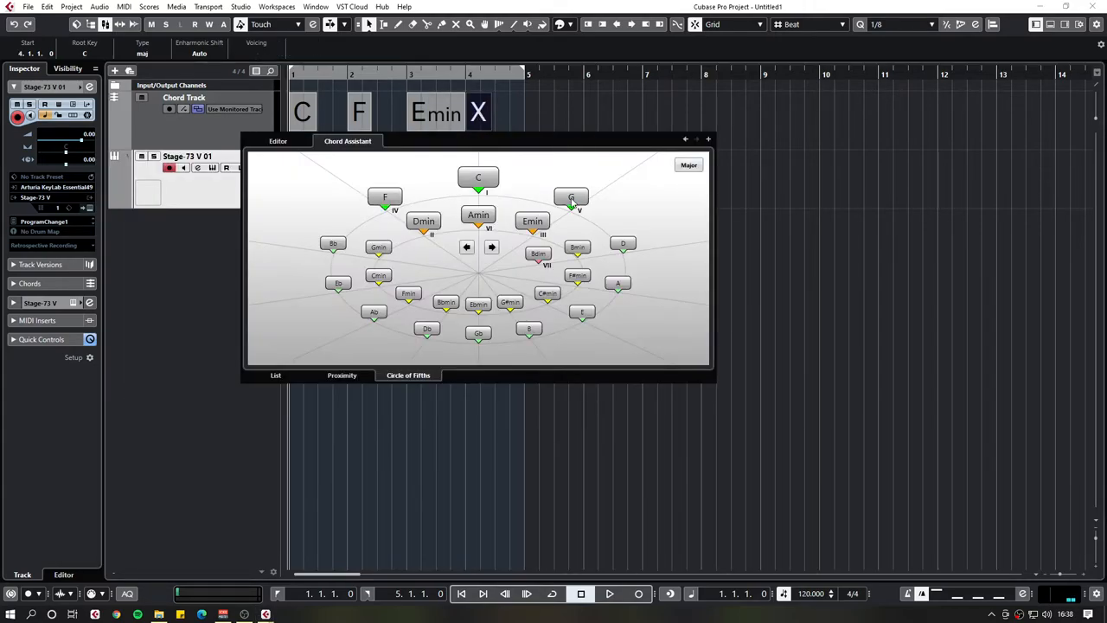
{"action": "left_click", "coordinate": [571, 197]}
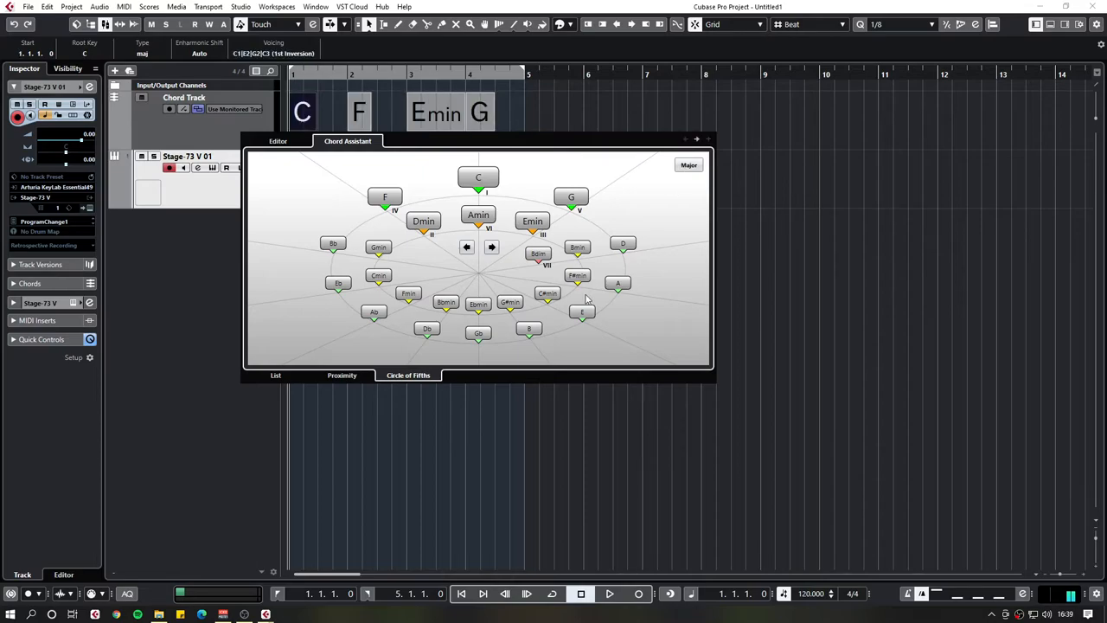
{"action": "mouse_move", "coordinate": [701, 152]}
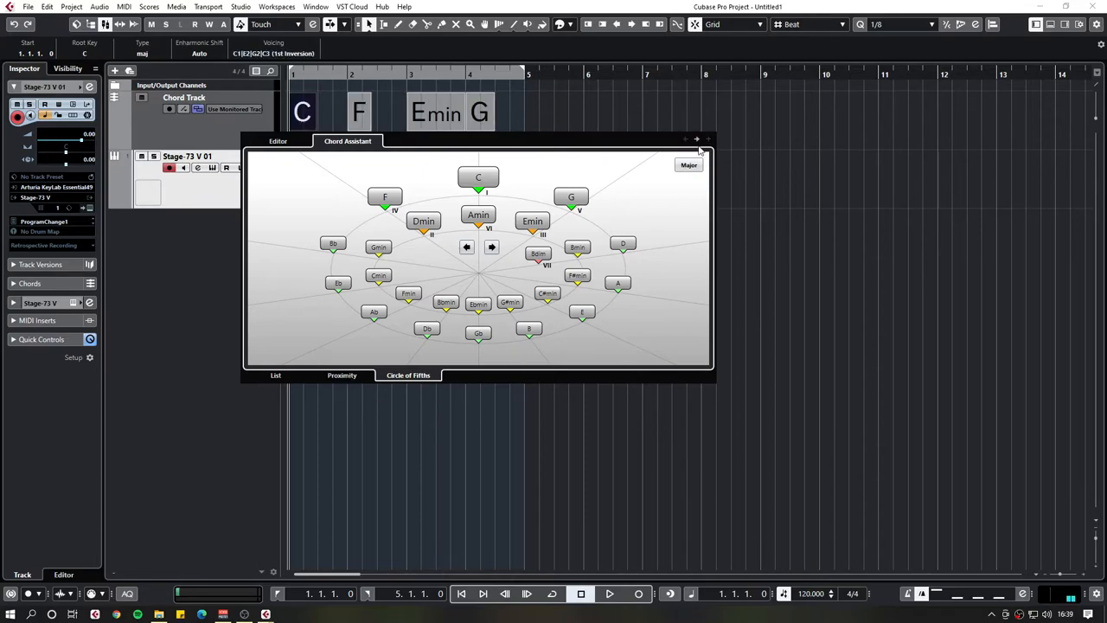
{"action": "left_click", "coordinate": [342, 375]}
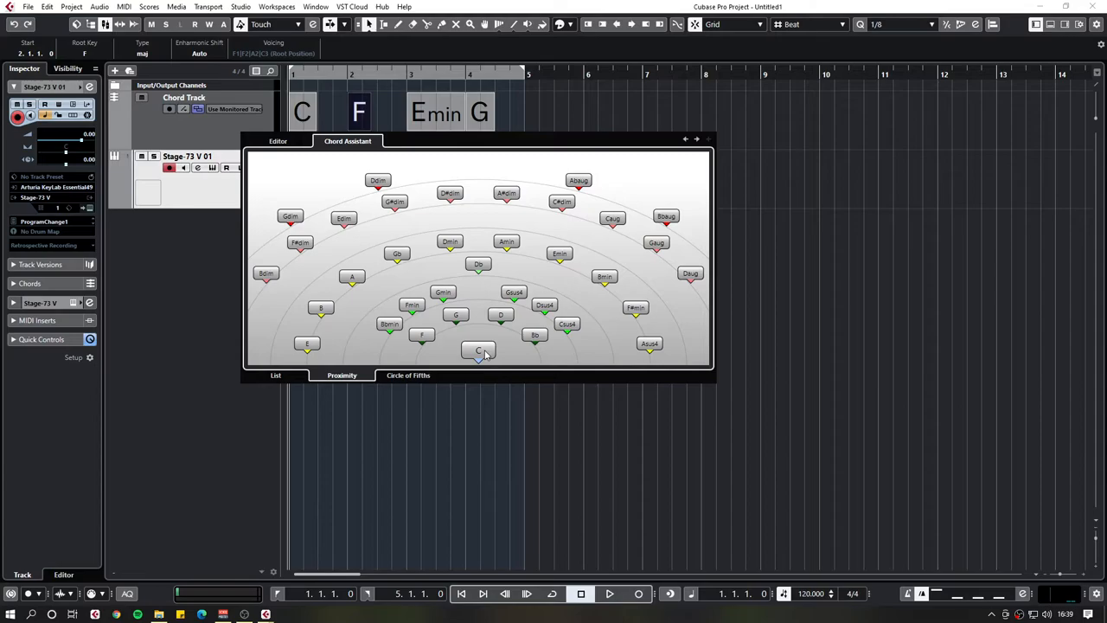
{"action": "mouse_move", "coordinate": [465, 356]}
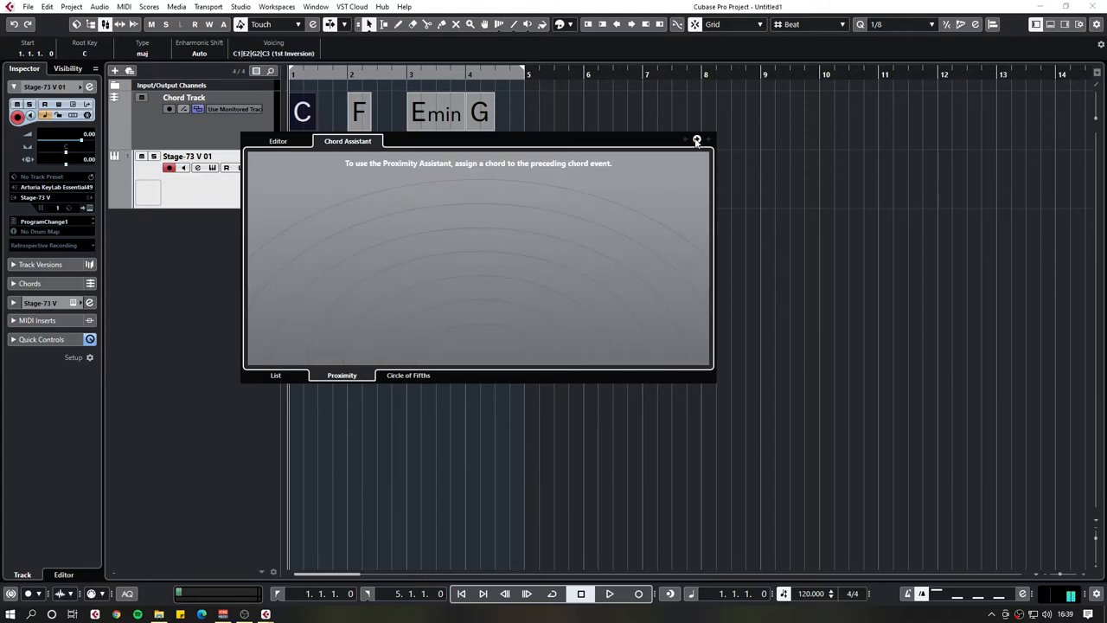
{"action": "left_click", "coordinate": [359, 112]}
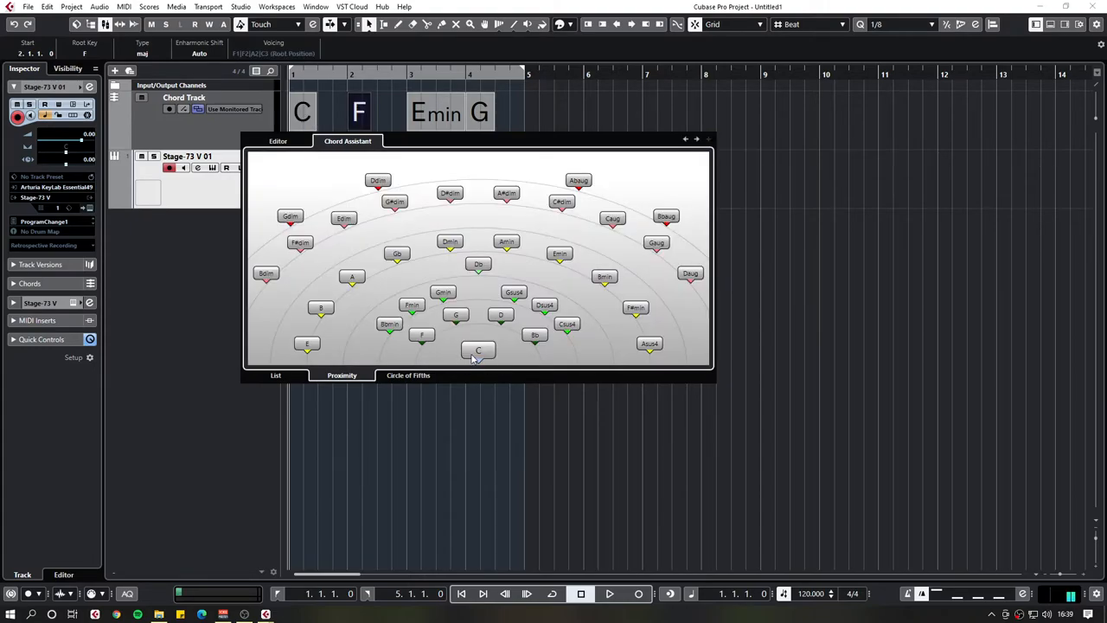
{"action": "mouse_move", "coordinate": [493, 364]}
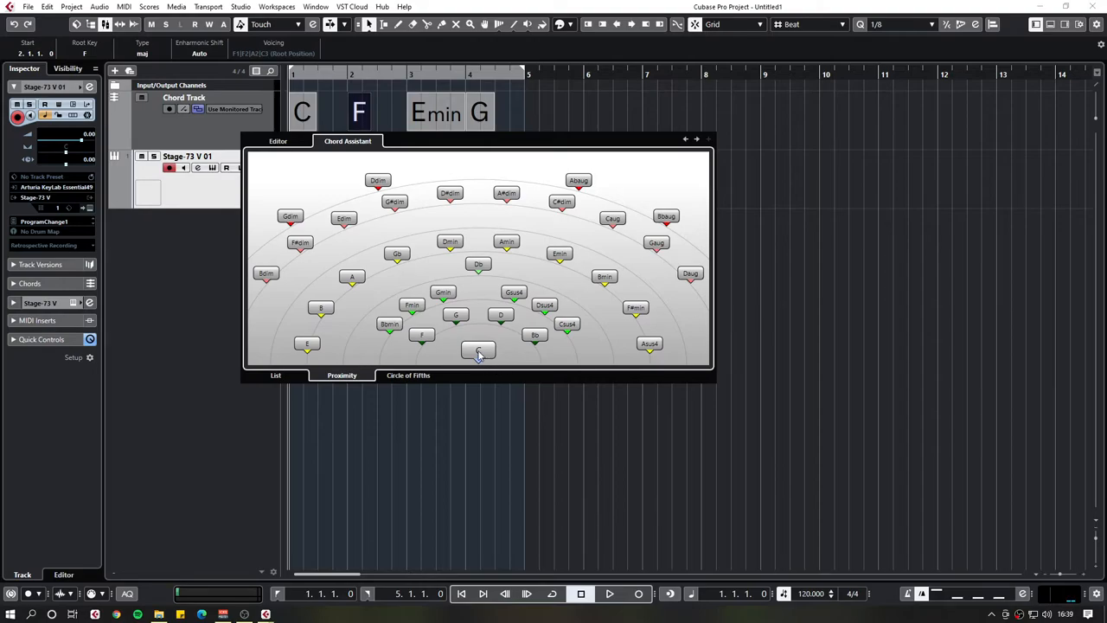
{"action": "mouse_move", "coordinate": [489, 320]}
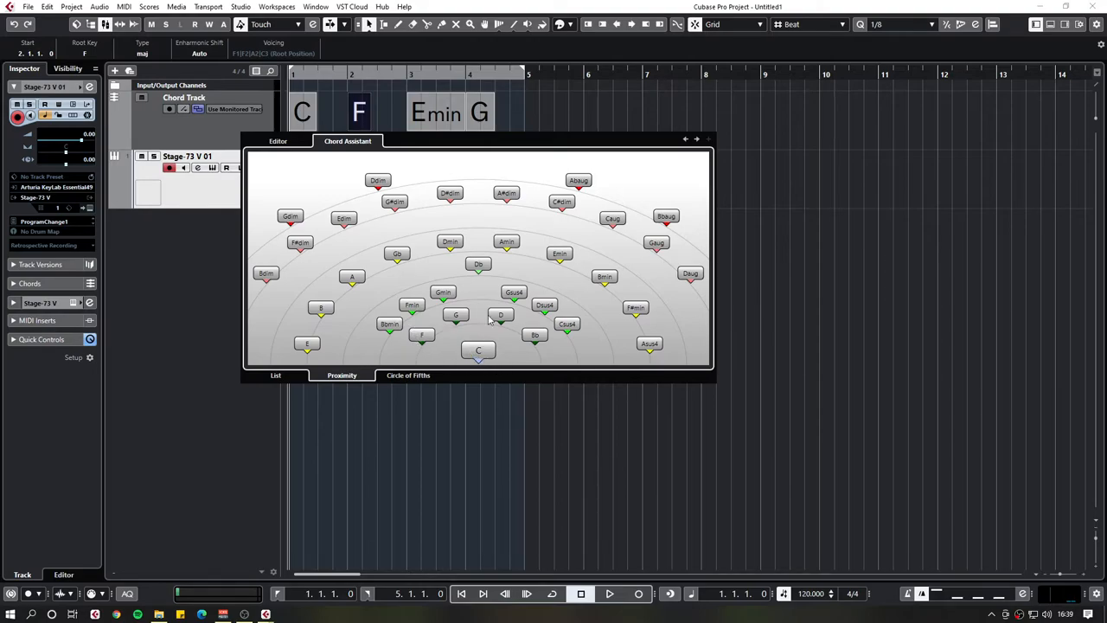
{"action": "mouse_move", "coordinate": [506, 346]}
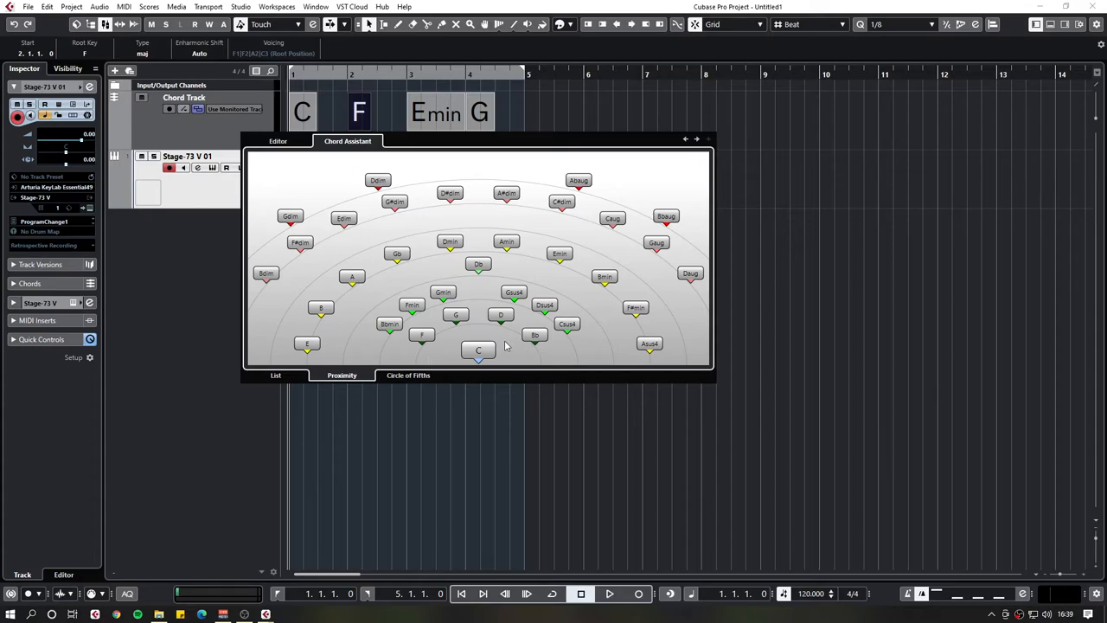
{"action": "mouse_move", "coordinate": [420, 337]}
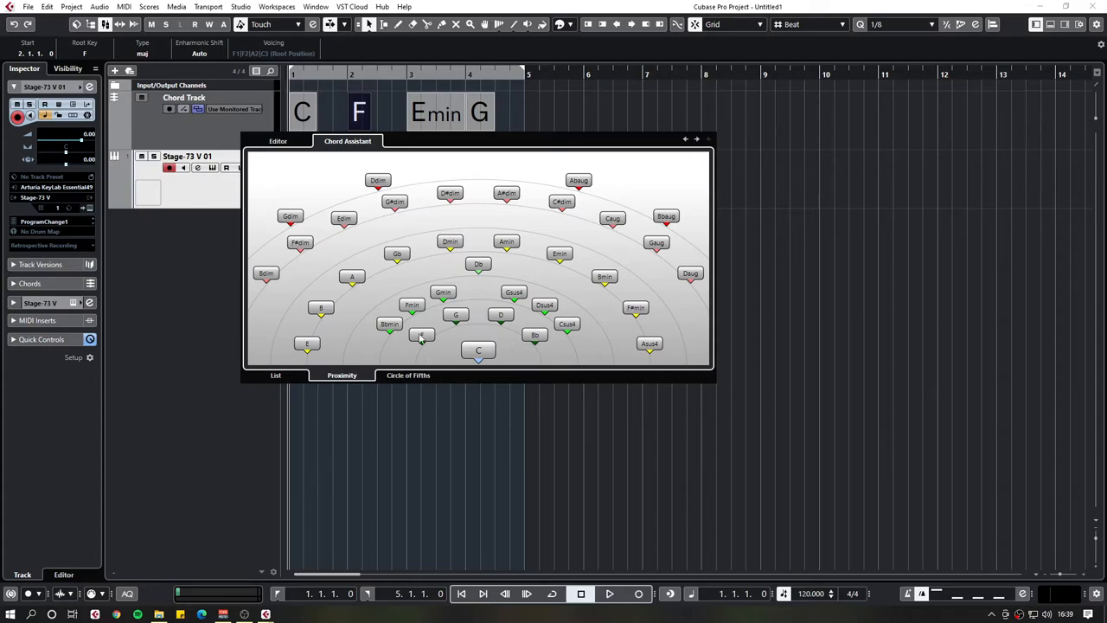
{"action": "mouse_move", "coordinate": [435, 307]}
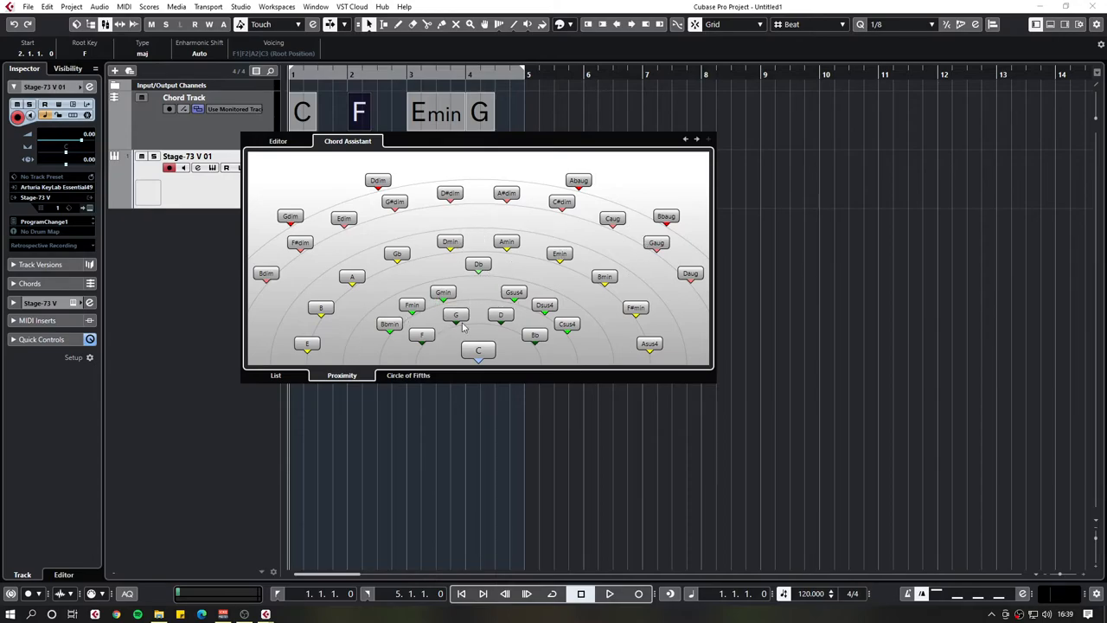
{"action": "mouse_move", "coordinate": [500, 361]}
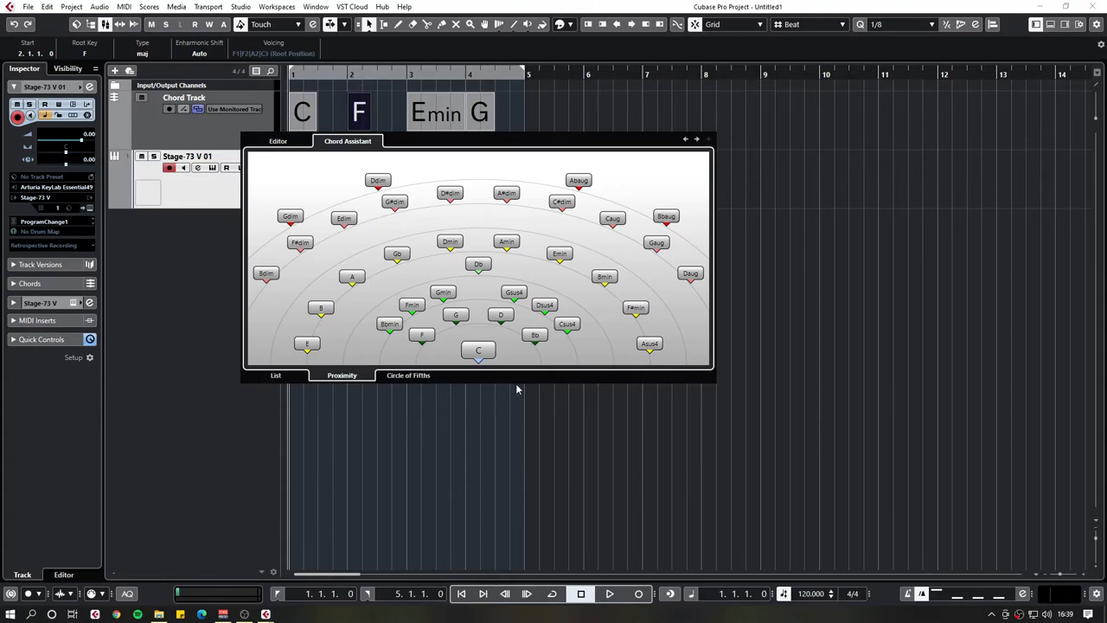
Show F's Cadence list at complexity 7 and scroll through the suggestions.
{"action": "left_click", "coordinate": [275, 374]}
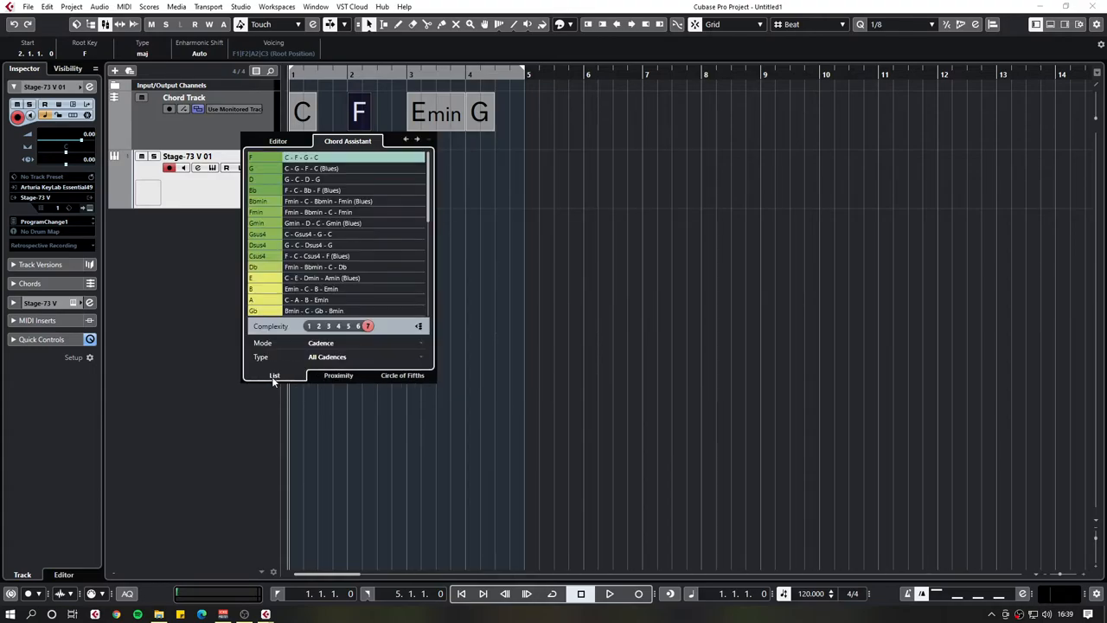
{"action": "mouse_move", "coordinate": [411, 222]}
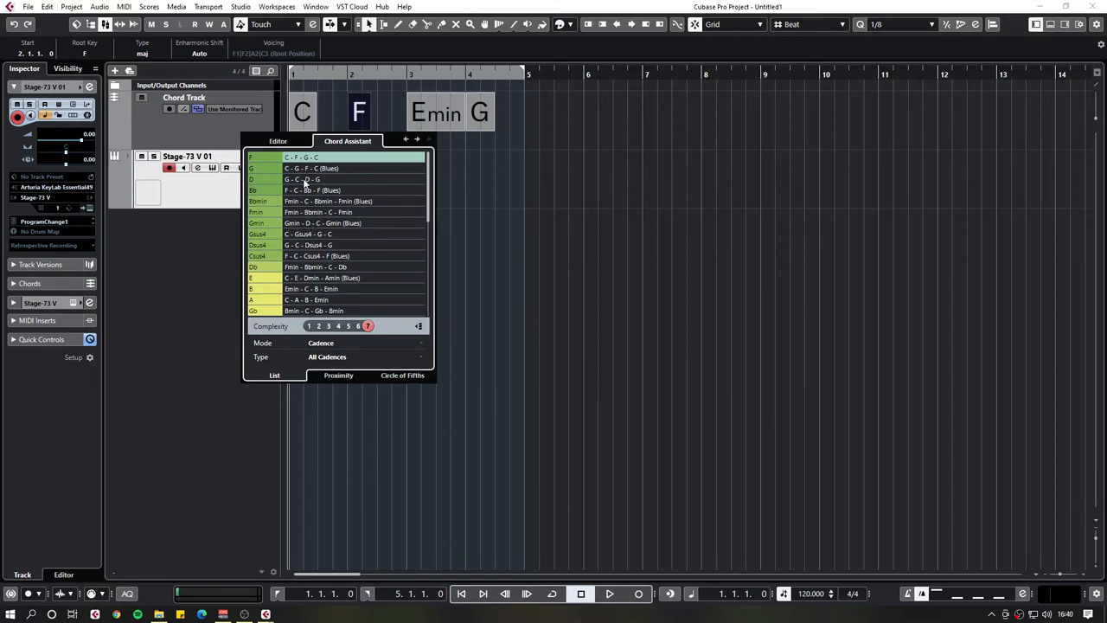
{"action": "mouse_move", "coordinate": [359, 185]}
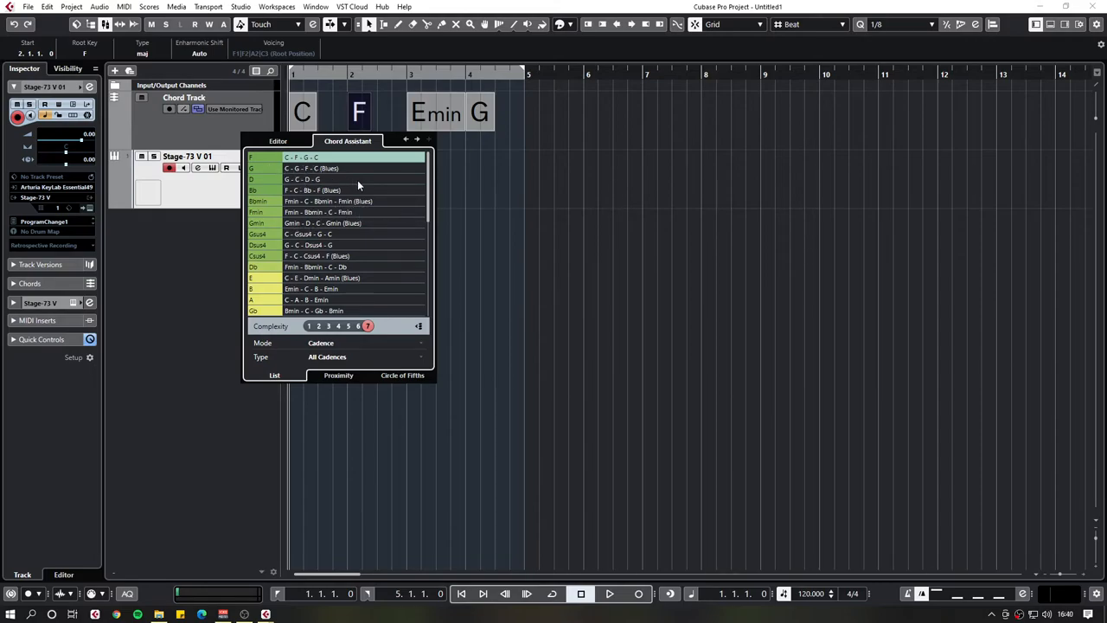
{"action": "scroll", "scroll_direction": "down", "scroll_amount": 3}
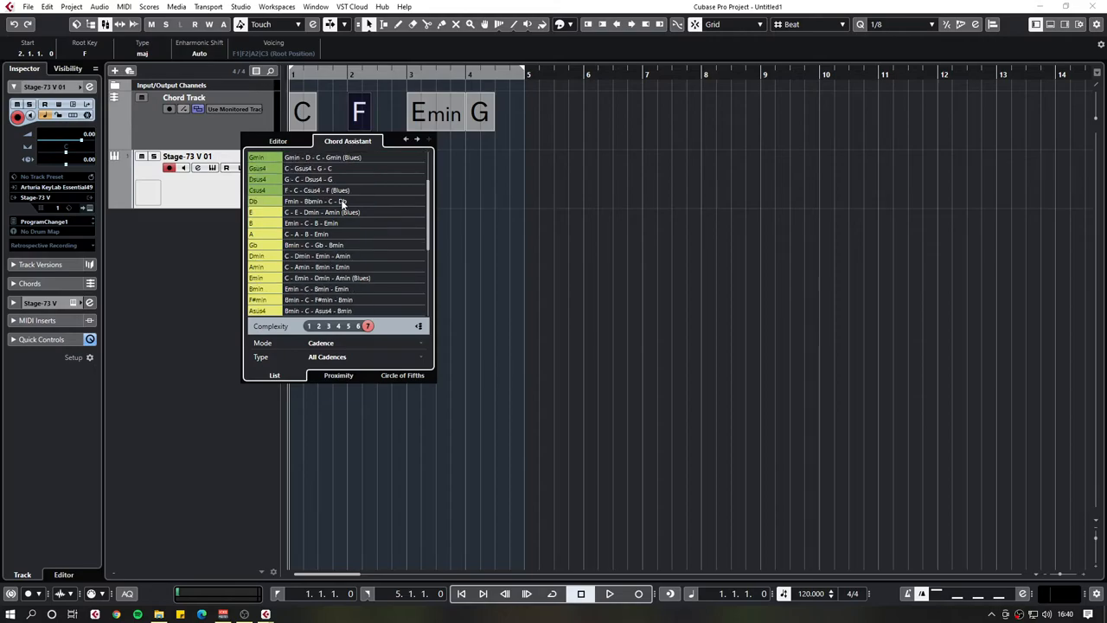
{"action": "scroll", "scroll_direction": "down", "scroll_amount": 3}
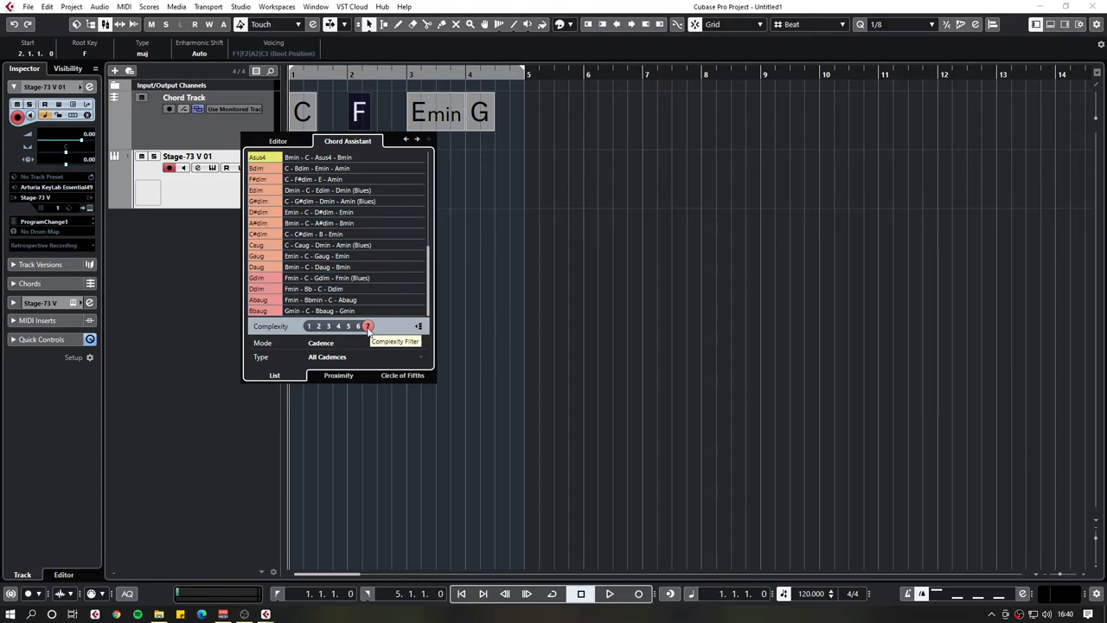
{"action": "mouse_move", "coordinate": [271, 187]}
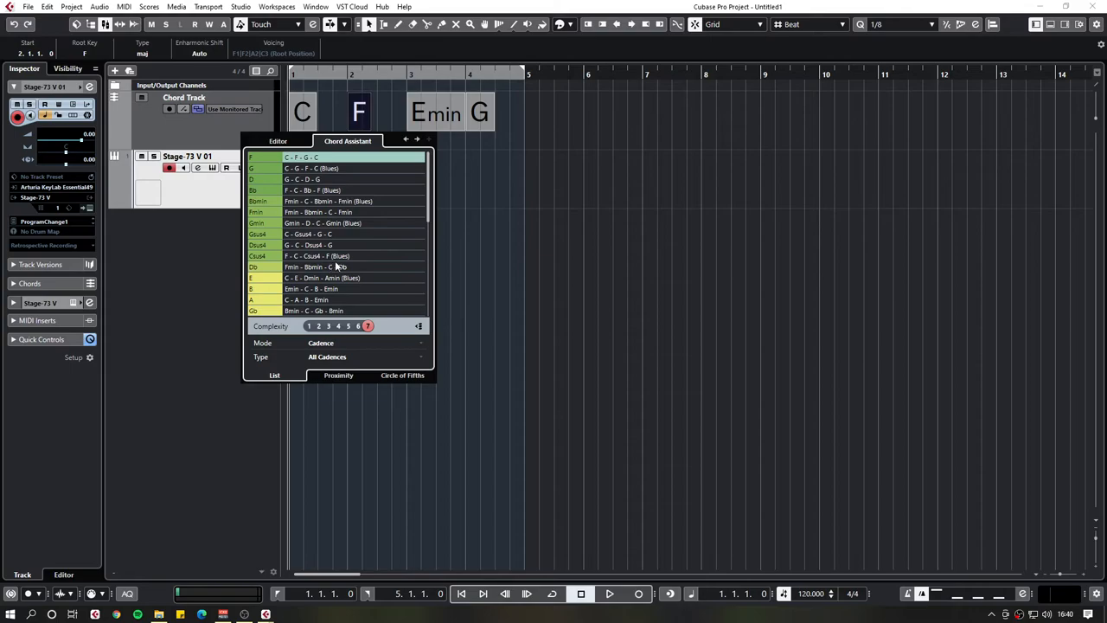
{"action": "mouse_move", "coordinate": [338, 391]}
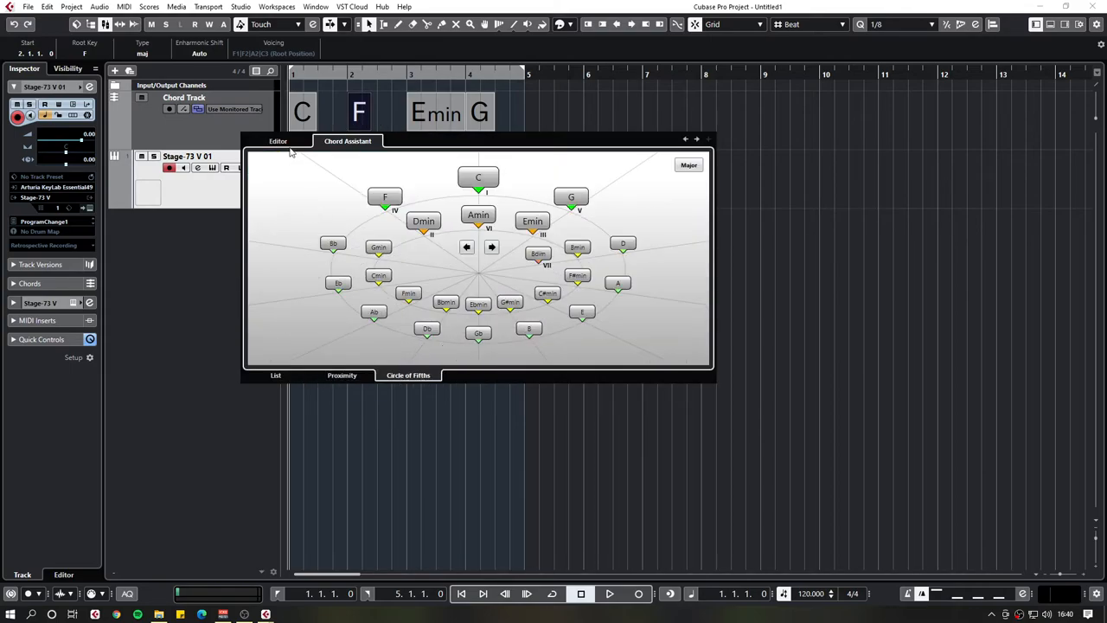
{"action": "mouse_move", "coordinate": [768, 250]}
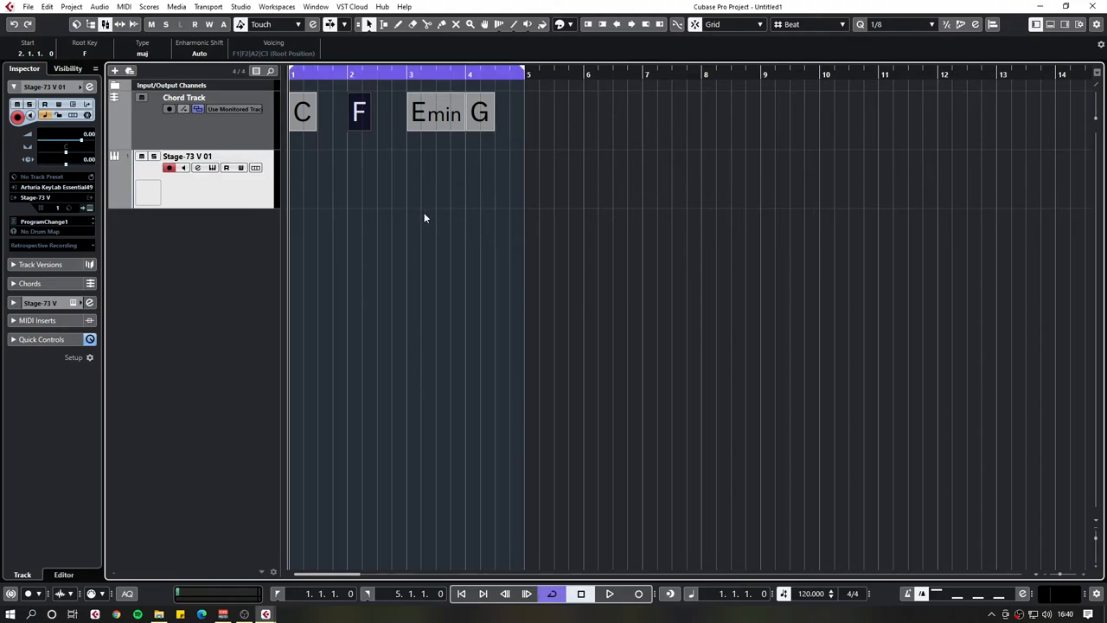
{"action": "mouse_move", "coordinate": [192, 304]}
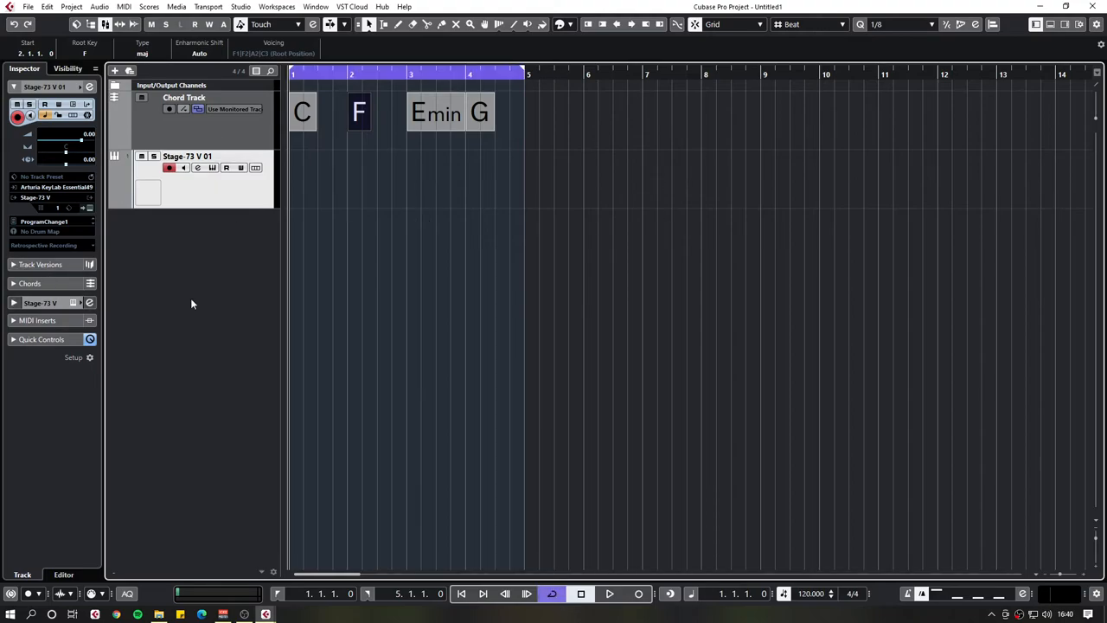
{"action": "mouse_move", "coordinate": [485, 235]}
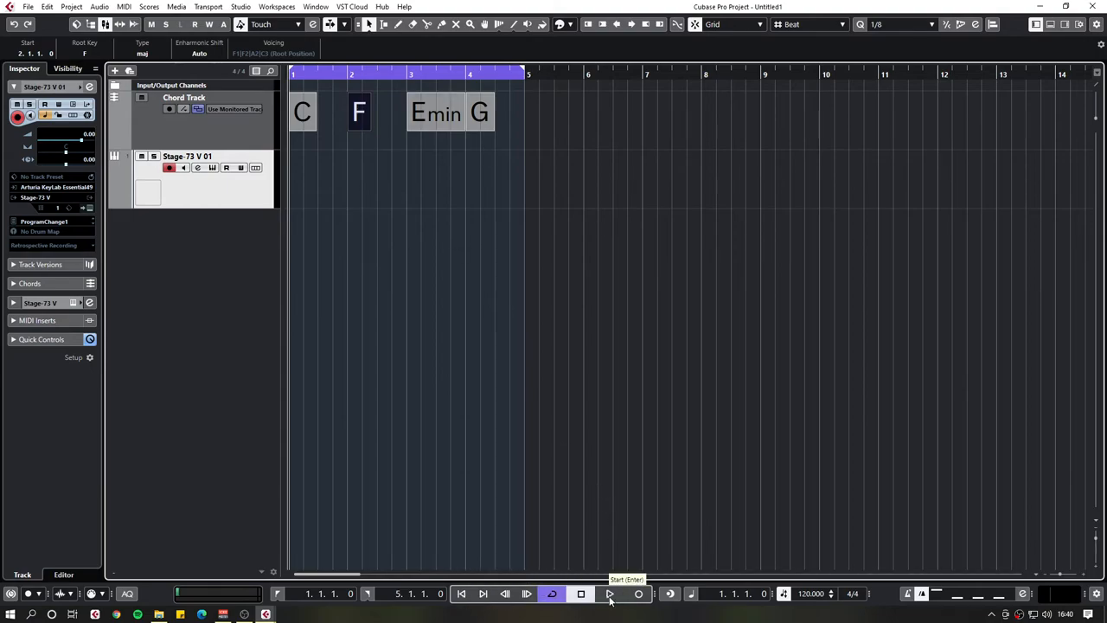
{"action": "left_click", "coordinate": [610, 593]}
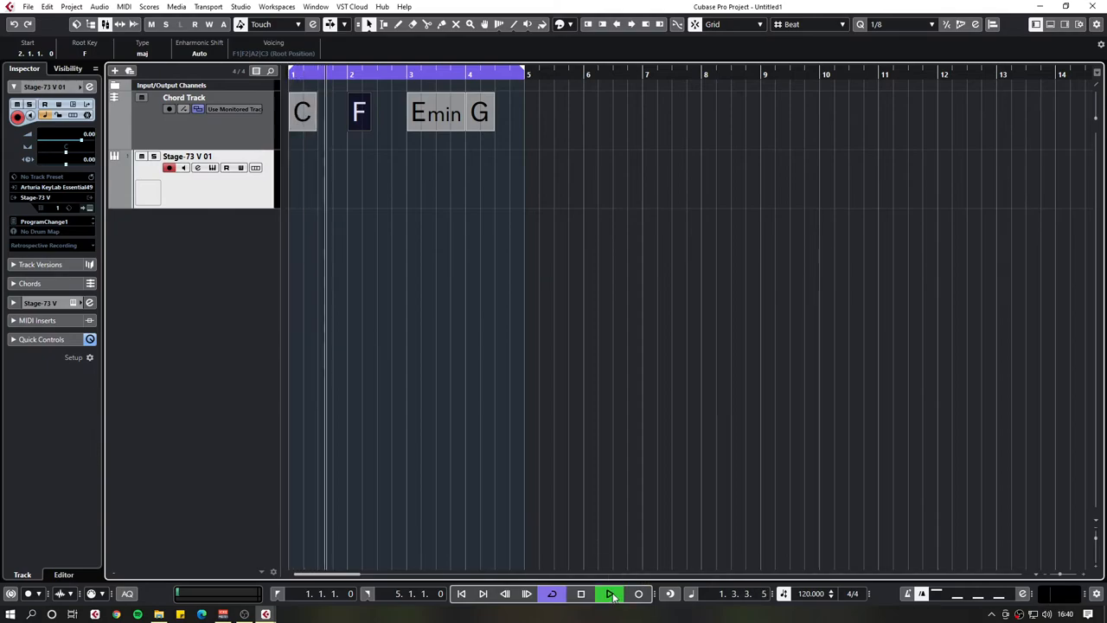
{"action": "left_click", "coordinate": [610, 594]}
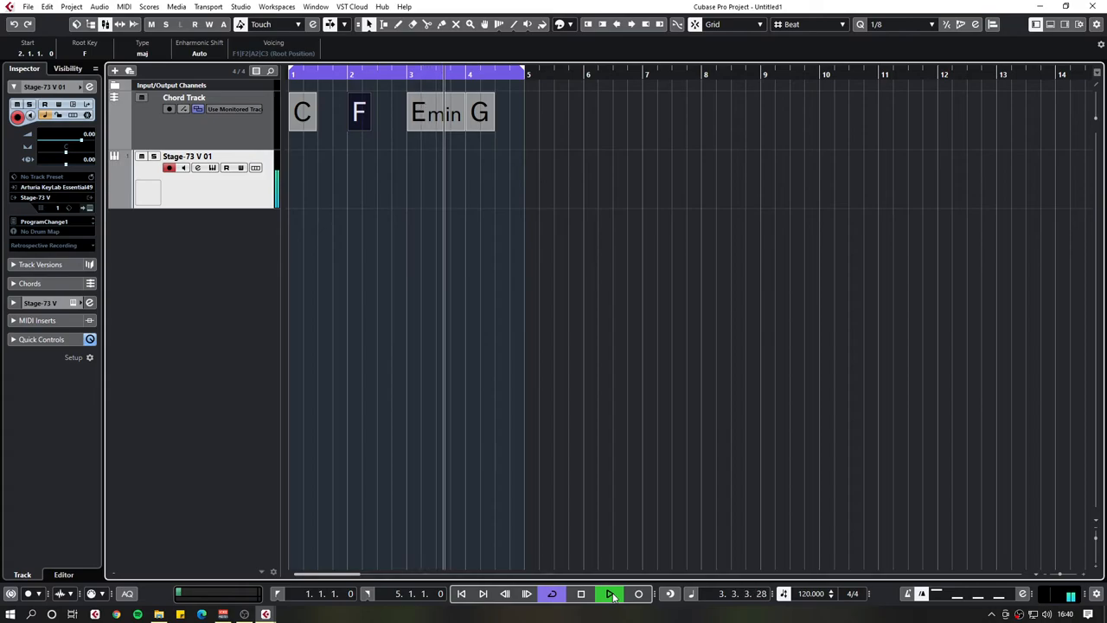
{"action": "left_click", "coordinate": [582, 594]}
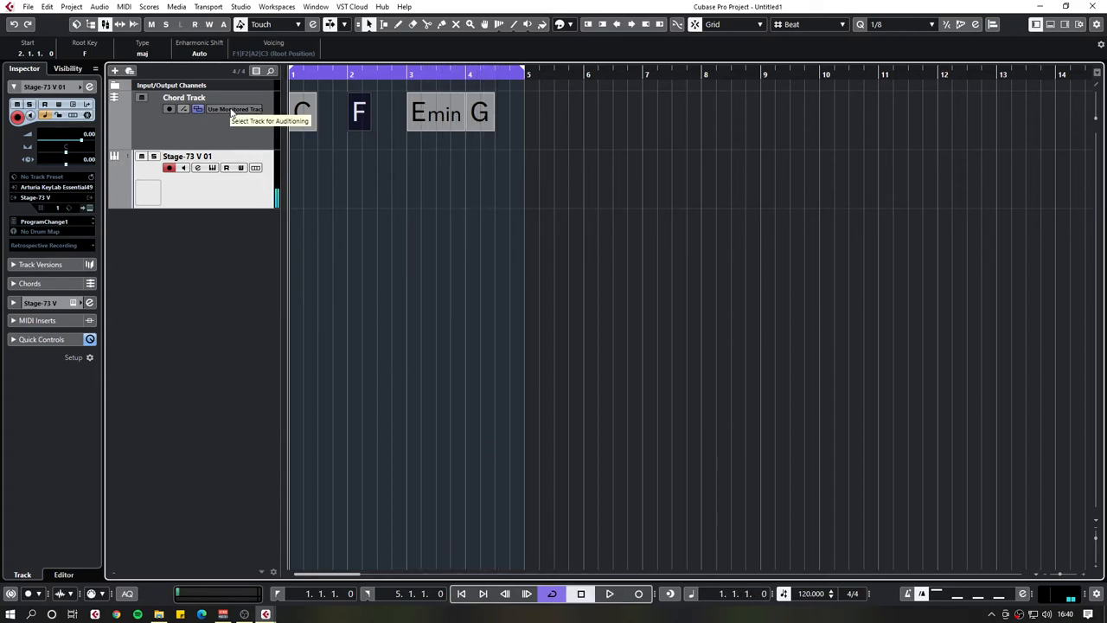
Set Use Monitored Tracks to Stage-73 V 01, then play and stop to audition.
{"action": "left_click", "coordinate": [234, 109]}
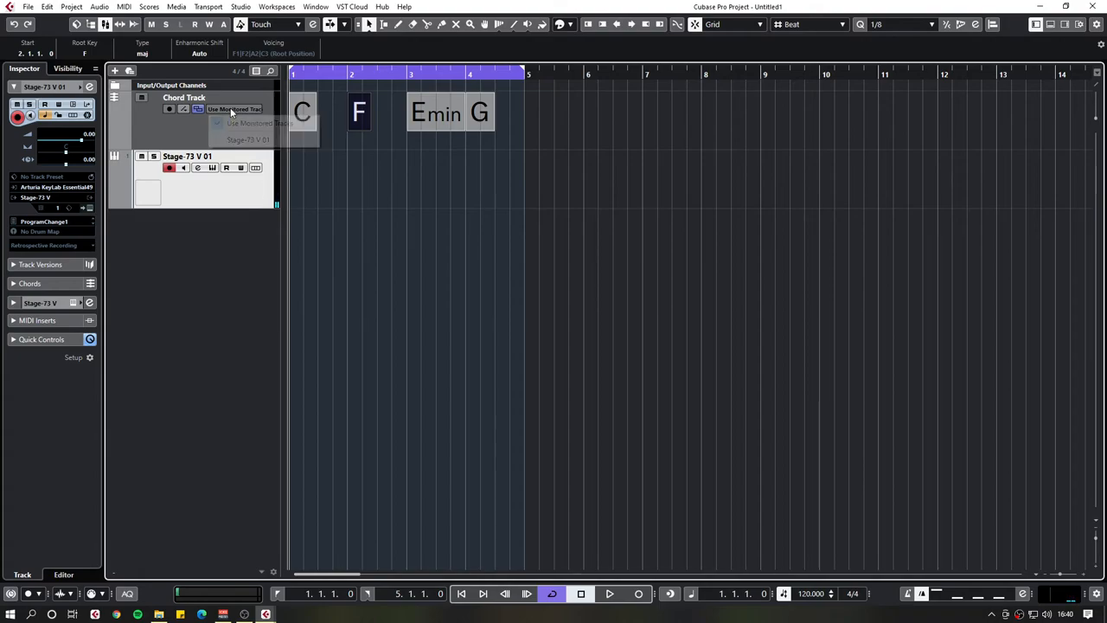
{"action": "left_click", "coordinate": [249, 140]}
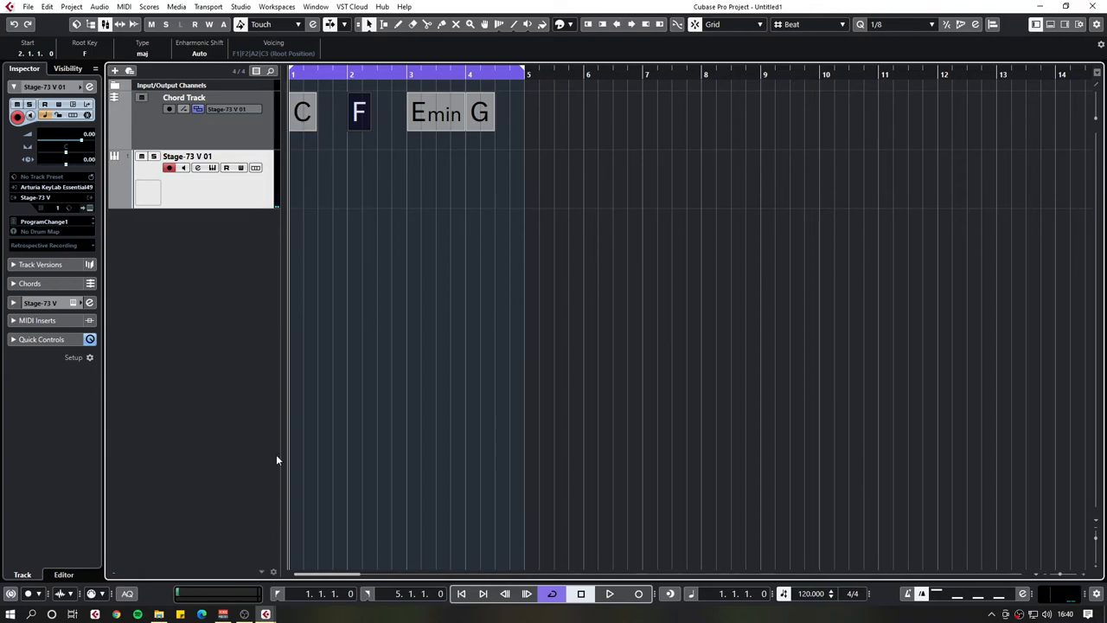
{"action": "mouse_move", "coordinate": [249, 133]}
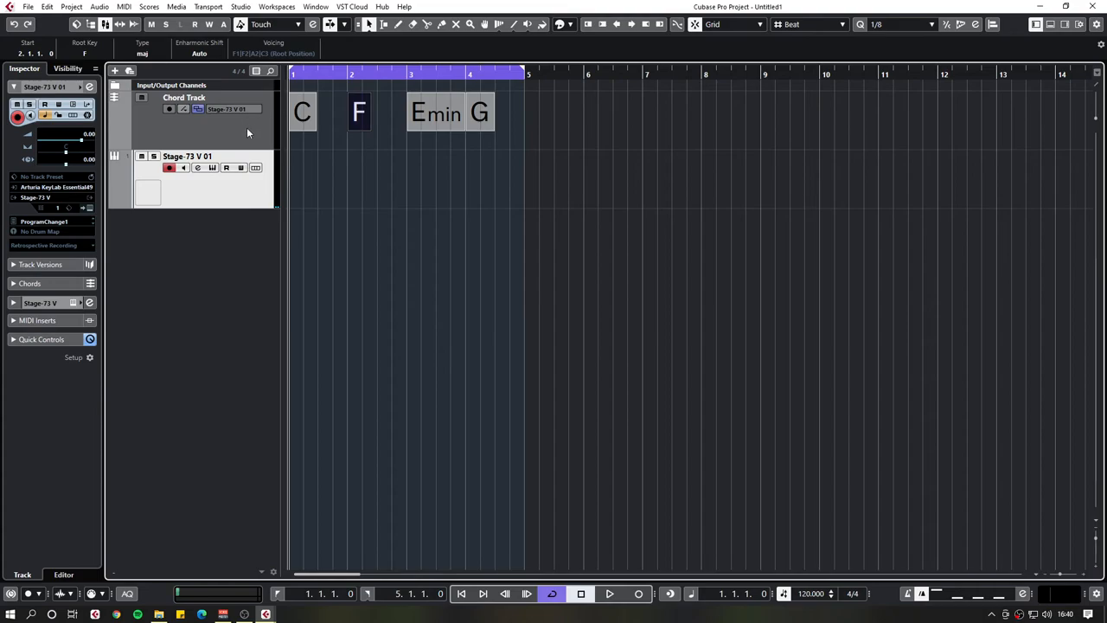
{"action": "mouse_move", "coordinate": [241, 194]}
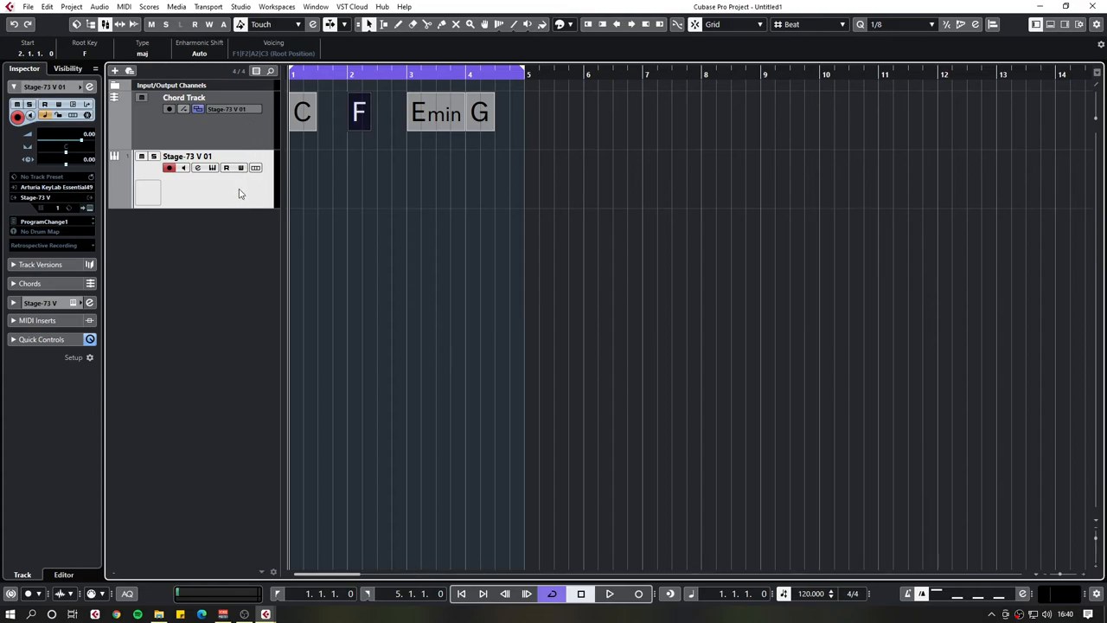
{"action": "mouse_move", "coordinate": [610, 594]}
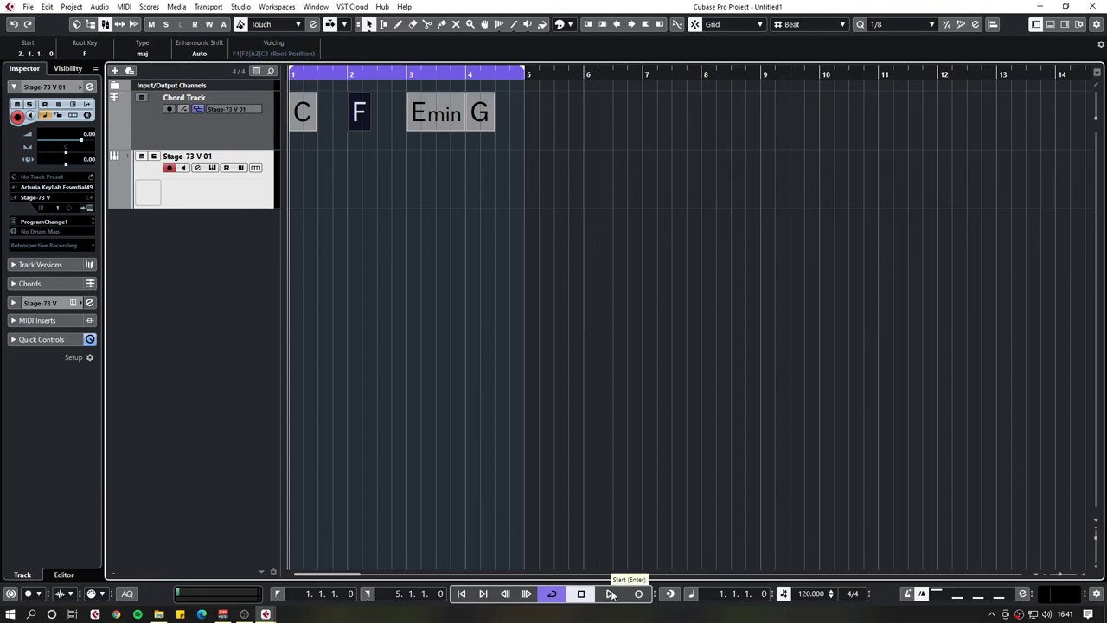
{"action": "left_click", "coordinate": [610, 593]}
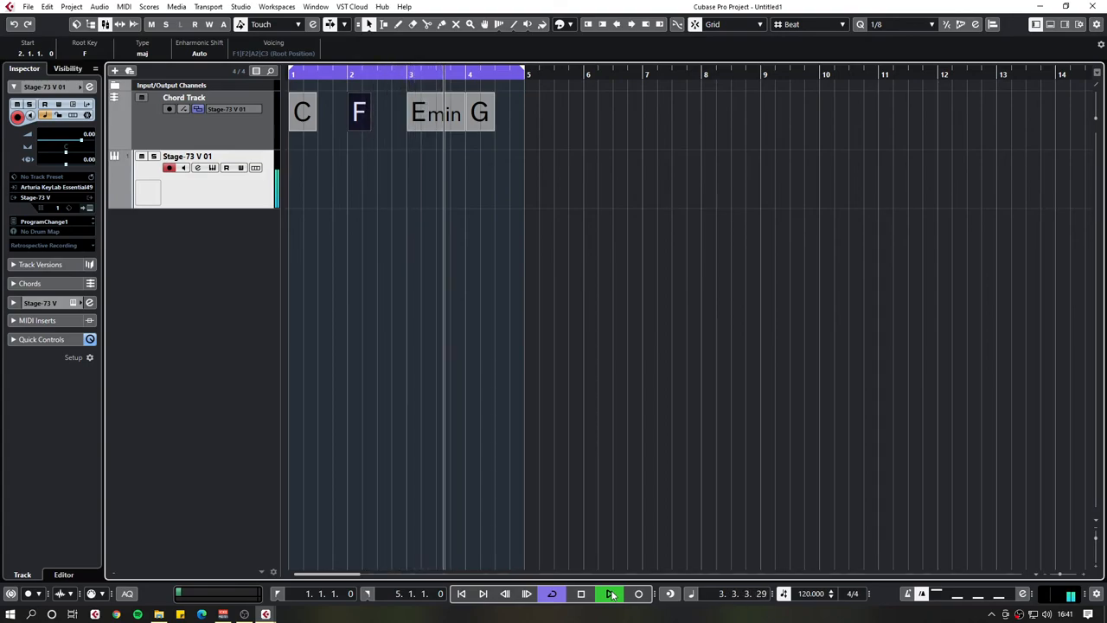
{"action": "left_click", "coordinate": [581, 594]}
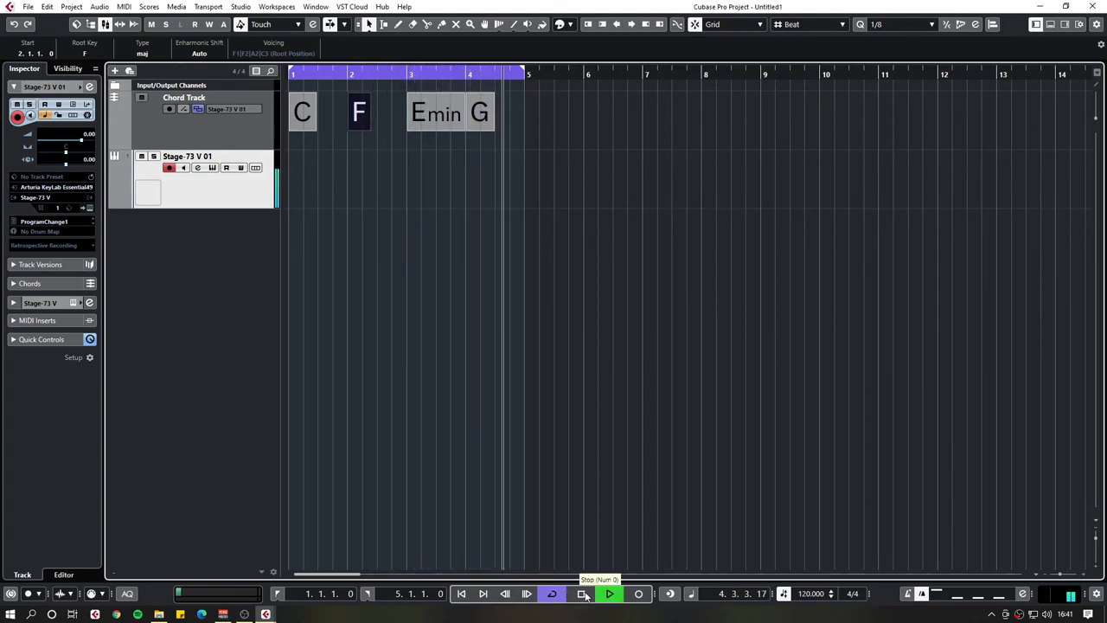
{"action": "left_click", "coordinate": [583, 593]}
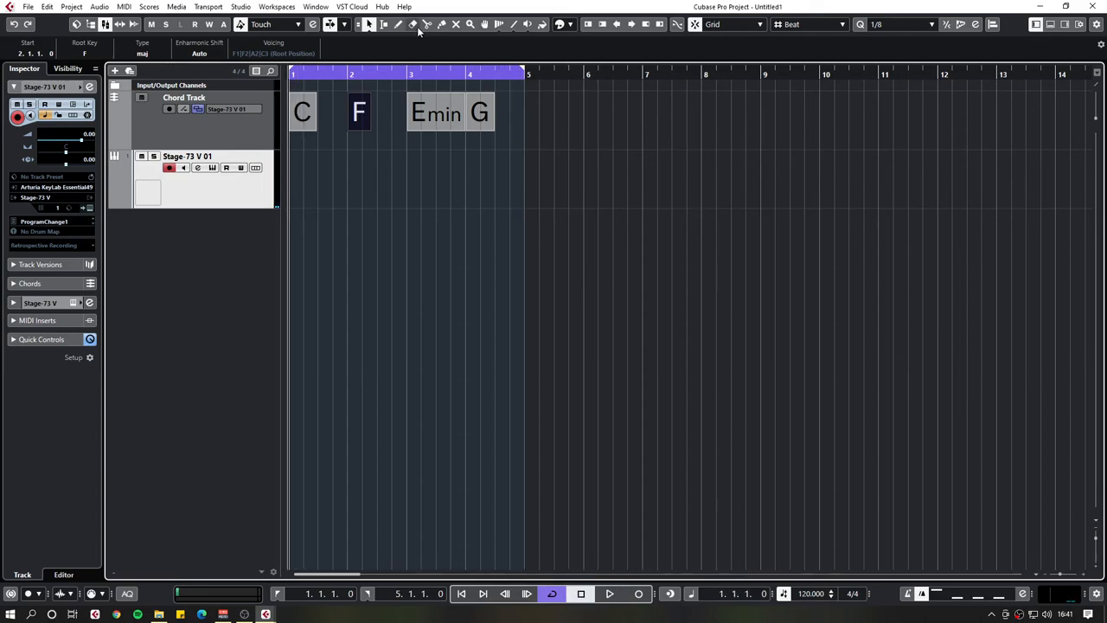
Select the chord track and choose red as its Inspector track colour.
{"action": "left_click", "coordinate": [359, 112]}
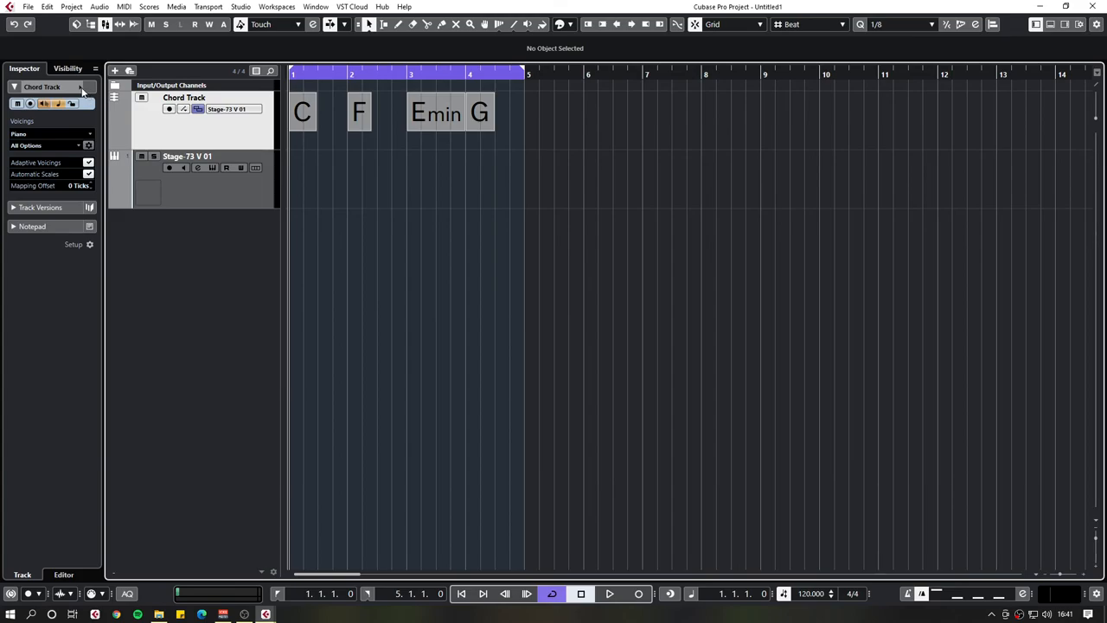
{"action": "left_click", "coordinate": [71, 103]}
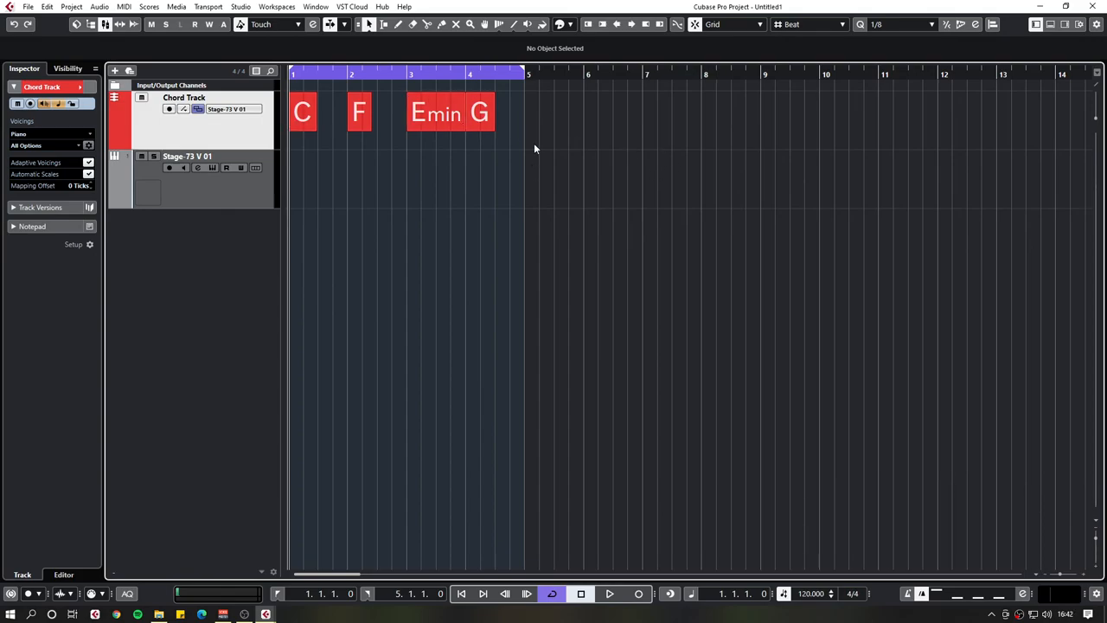
Set Snap Type to Use Quantize and drag a chord event to a new position.
{"action": "left_click", "coordinate": [734, 23]}
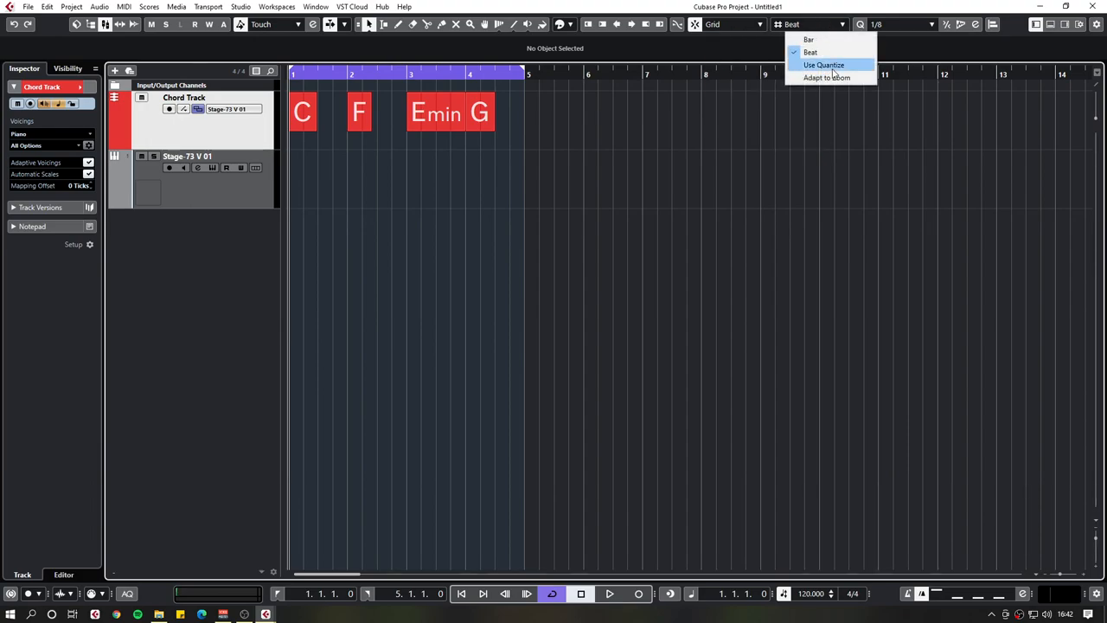
{"action": "left_click", "coordinate": [824, 65]}
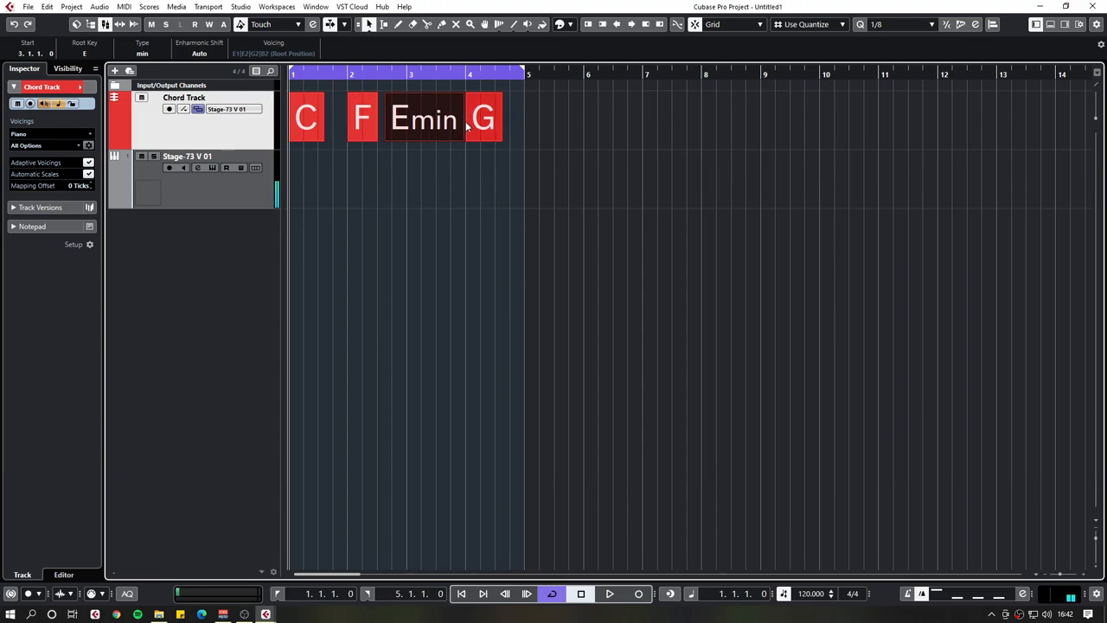
{"action": "left_click", "coordinate": [322, 119]}
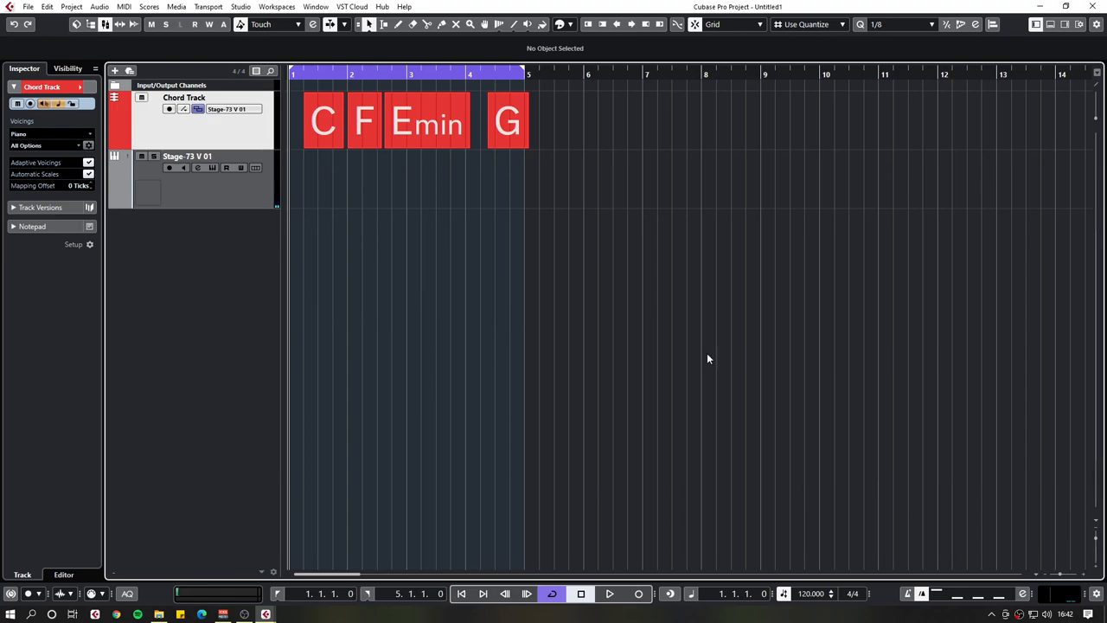
{"action": "mouse_move", "coordinate": [707, 324]}
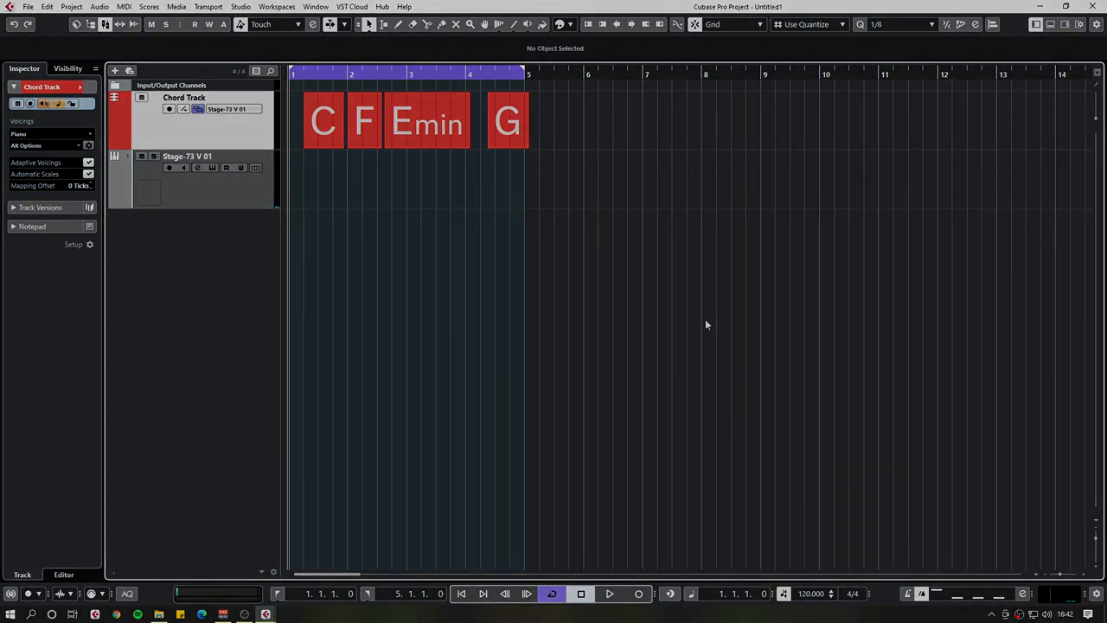